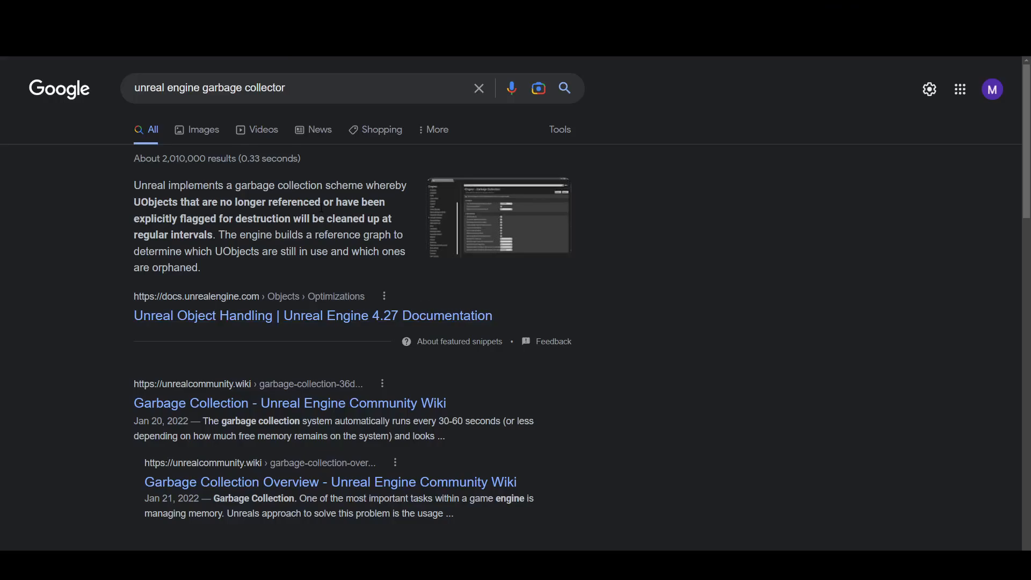
{"action": "mouse_move", "coordinate": [307, 230]}
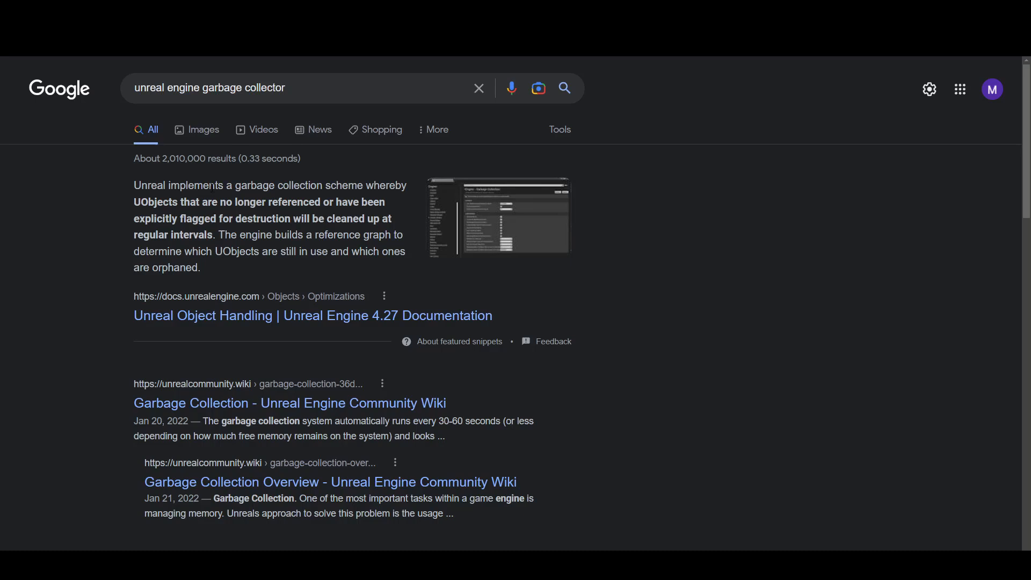
{"action": "mouse_move", "coordinate": [262, 267]}
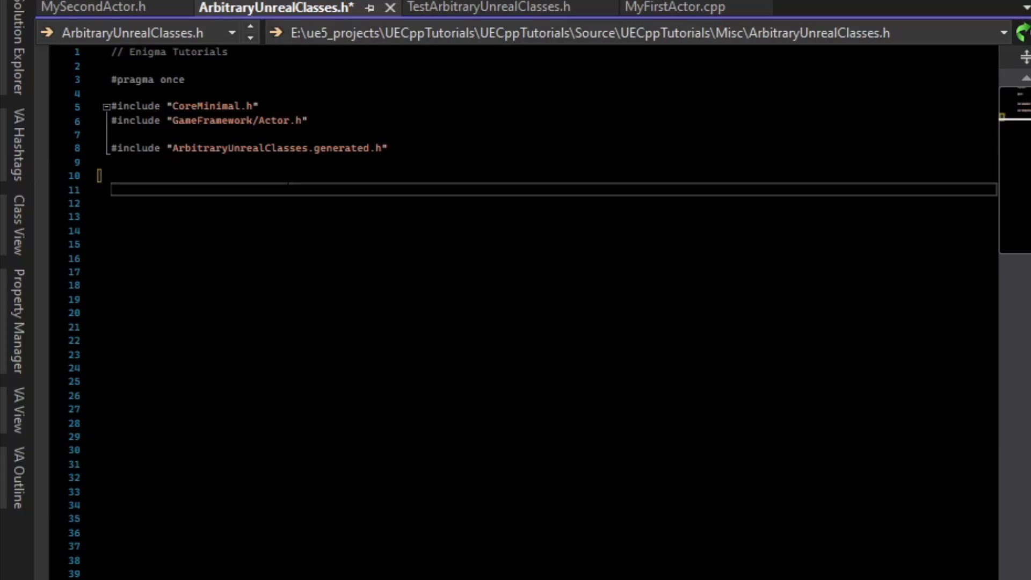
Declare UCLASS UGarbageCollectableObject : public UObject with GENERATED_BODY in ArbitraryUnrealClasses.h.
{"action": "type", "text": "UCLASS()"}
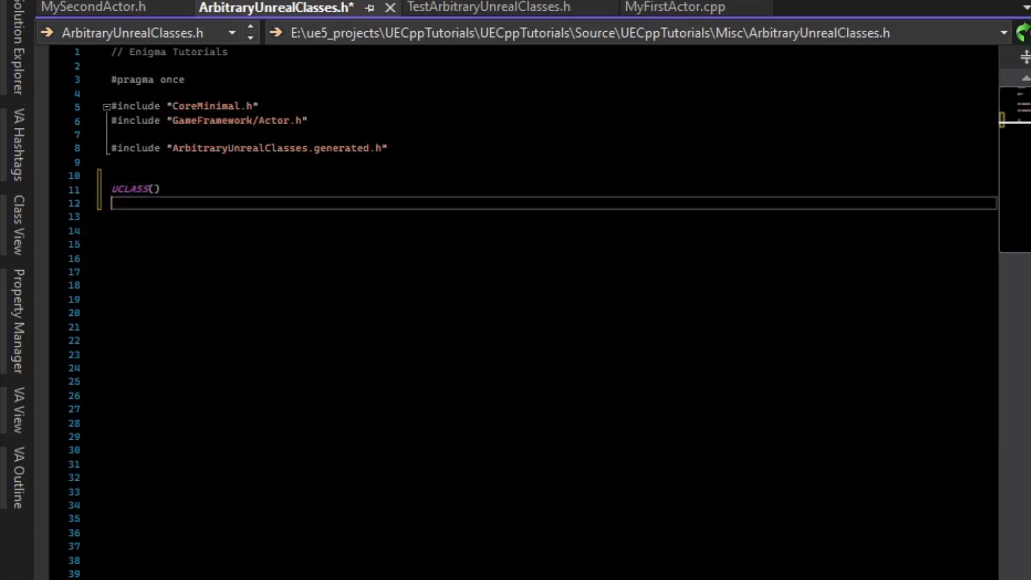
{"action": "type", "text": "class UG"}
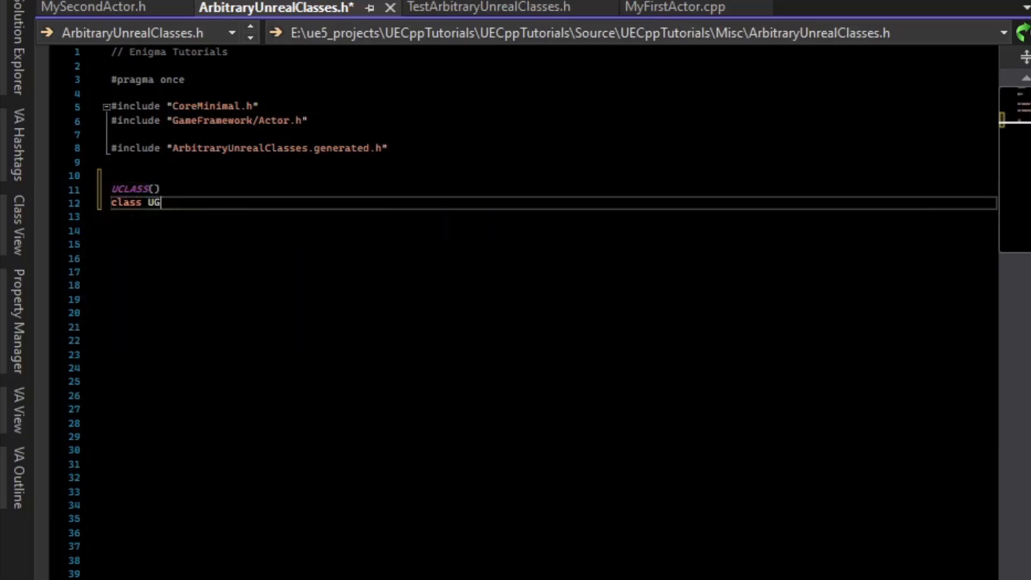
{"action": "type", "text": "arbageCollectabl"}
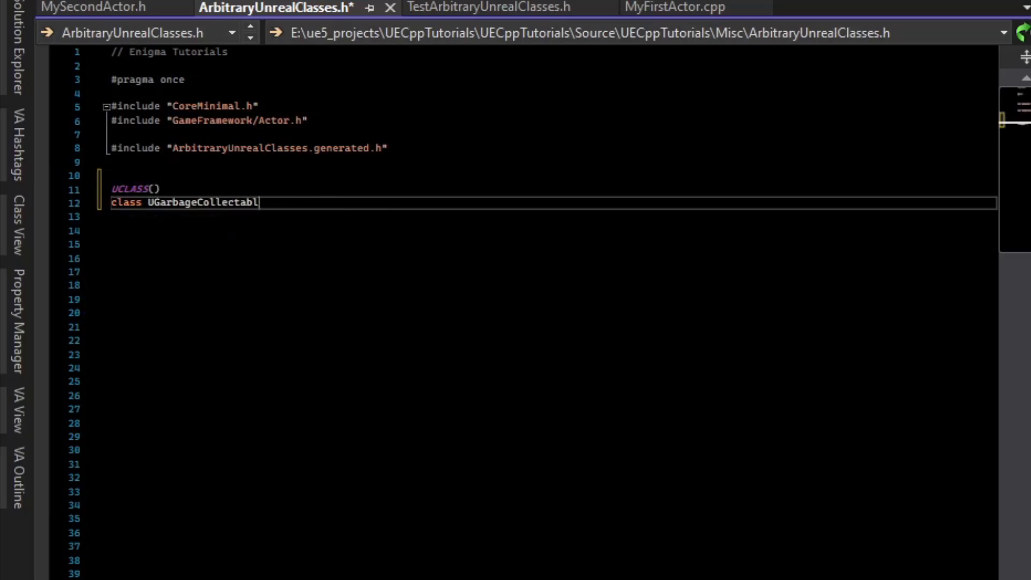
{"action": "type", "text": "eObject : UOb"}
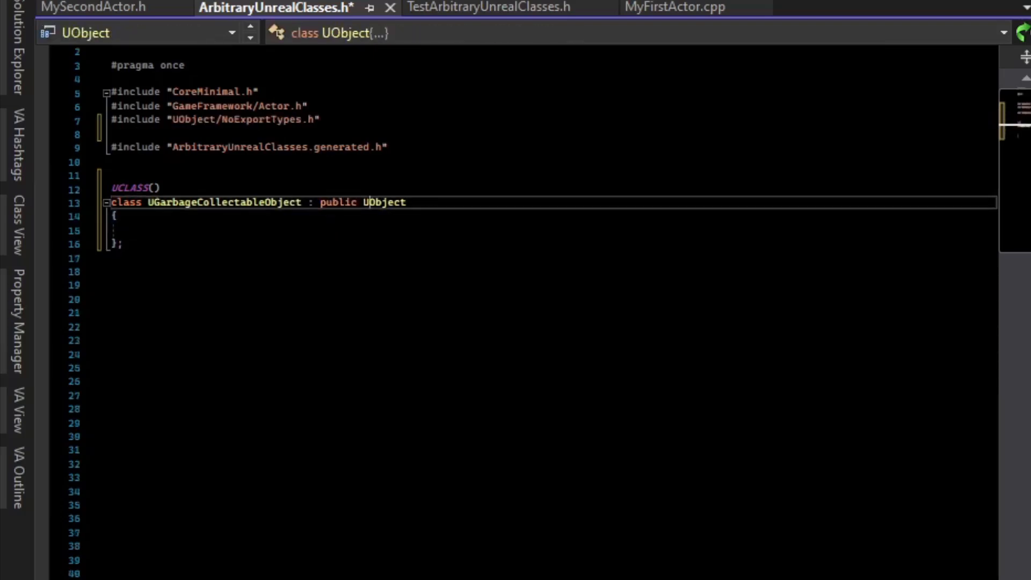
{"action": "type", "text": "GENERATED_BODY("}
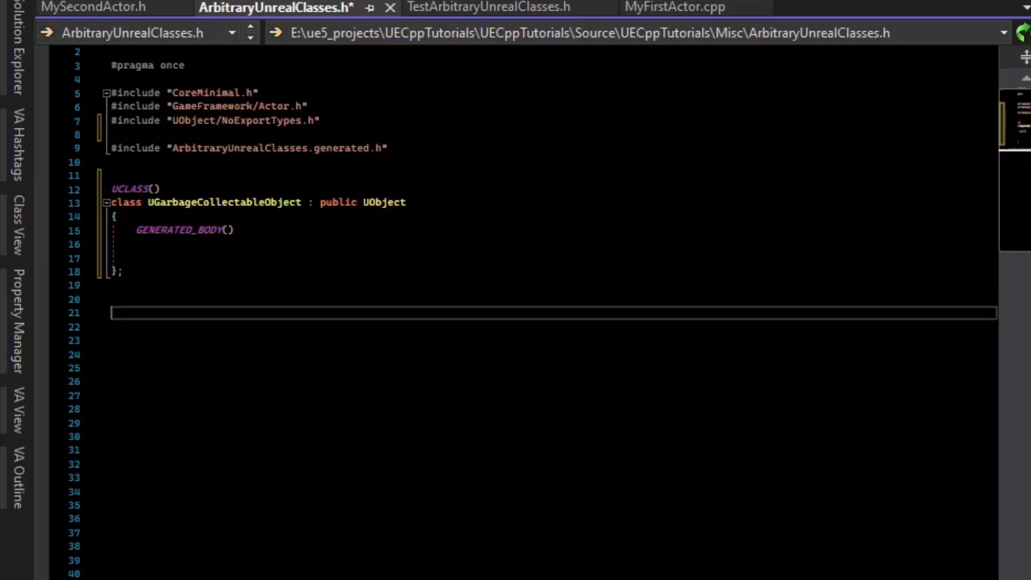
Declare UCLASS AGCTestActor : public AActor with GENERATED_BODY and a public: section.
{"action": "type", "text": "UF"}
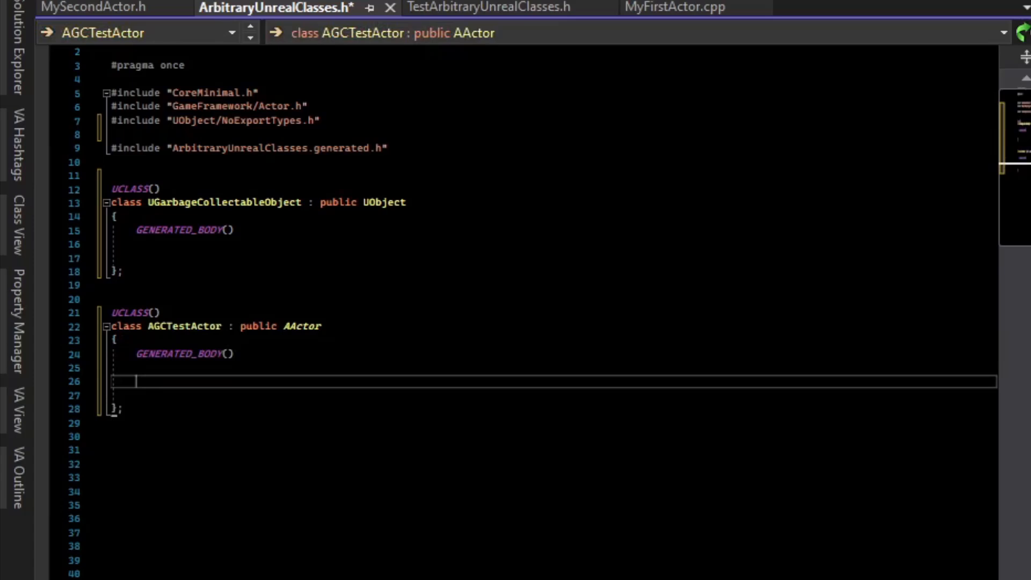
{"action": "type", "text": "public:"}
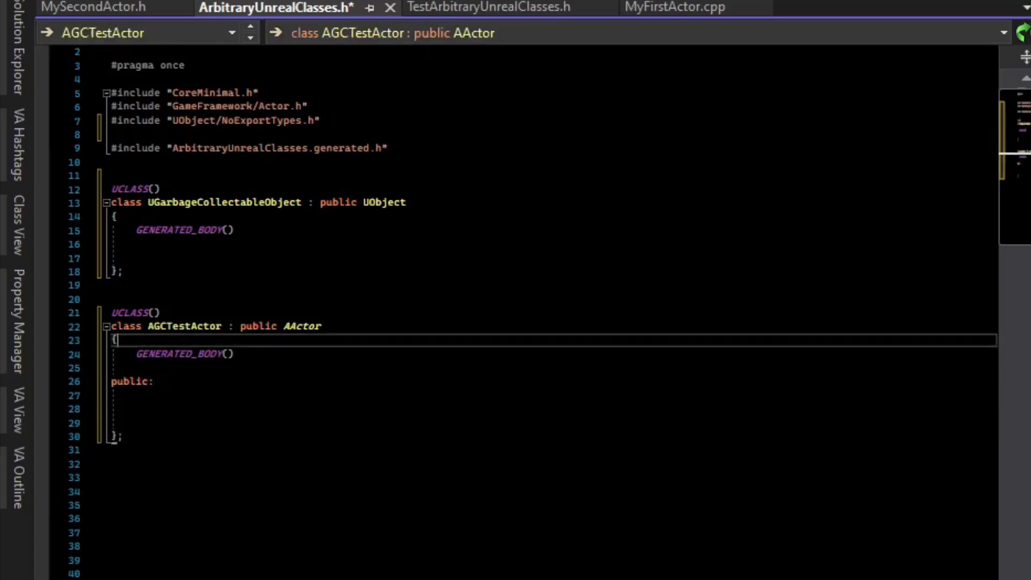
Add UGarbageCollectableObject* RawObject and TWeakObjectPtr WeakPtrToRaw members, both initialised to nullptr.
{"action": "type", "text": "UGarbageCollectableObject* RawObject"}
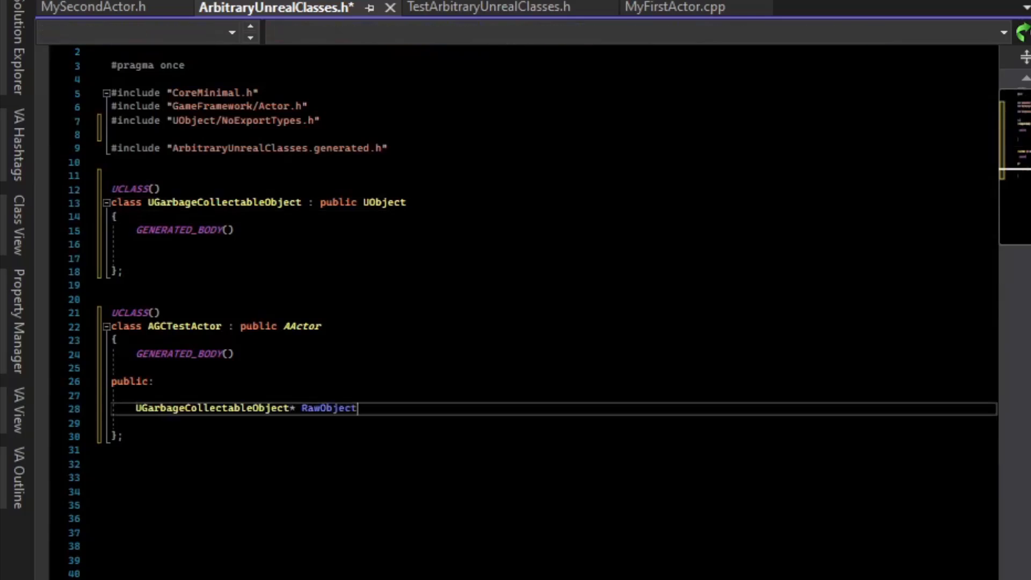
{"action": "type", "text": "= nullptr;"}
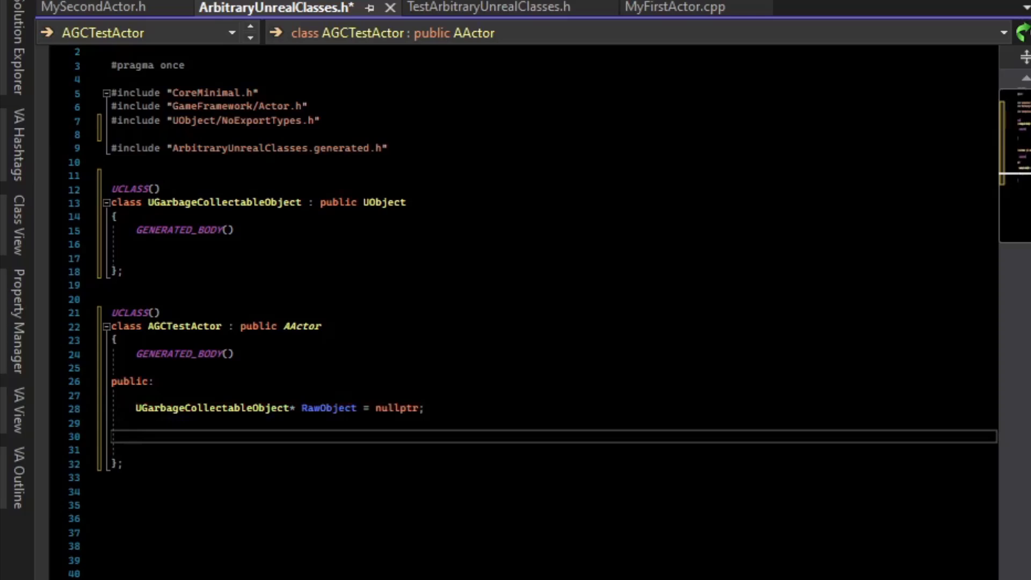
{"action": "type", "text": "T"}
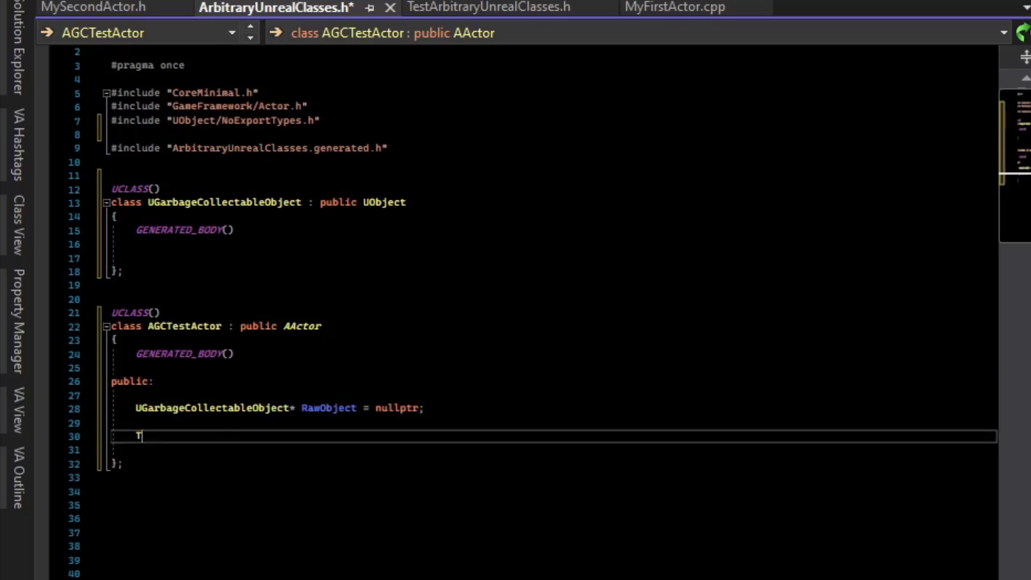
{"action": "type", "text": "TWeakObjectPtr<UGarbageCollectableObject> W"}
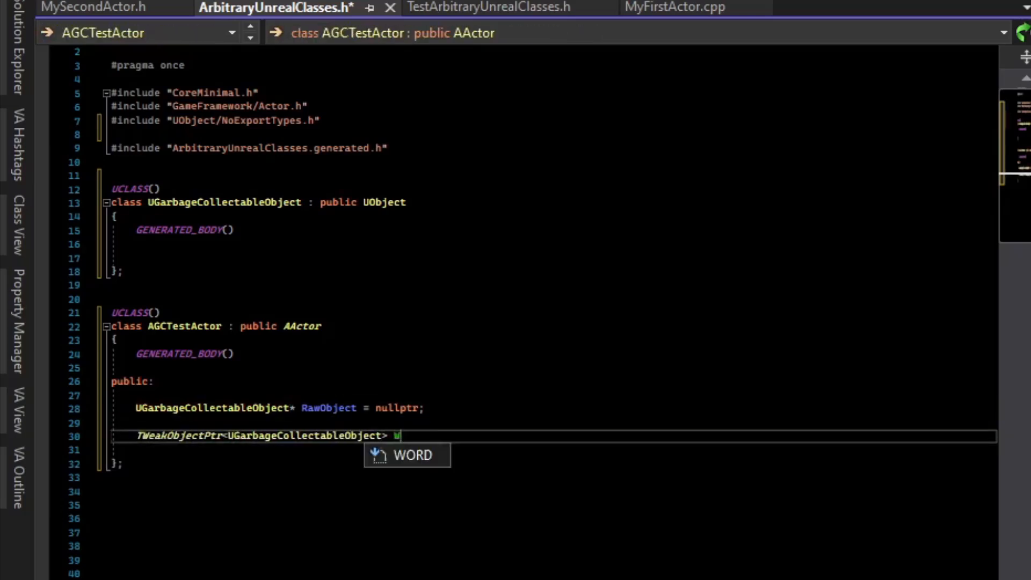
{"action": "type", "text": "eakPtrToRaw = nullptr;"}
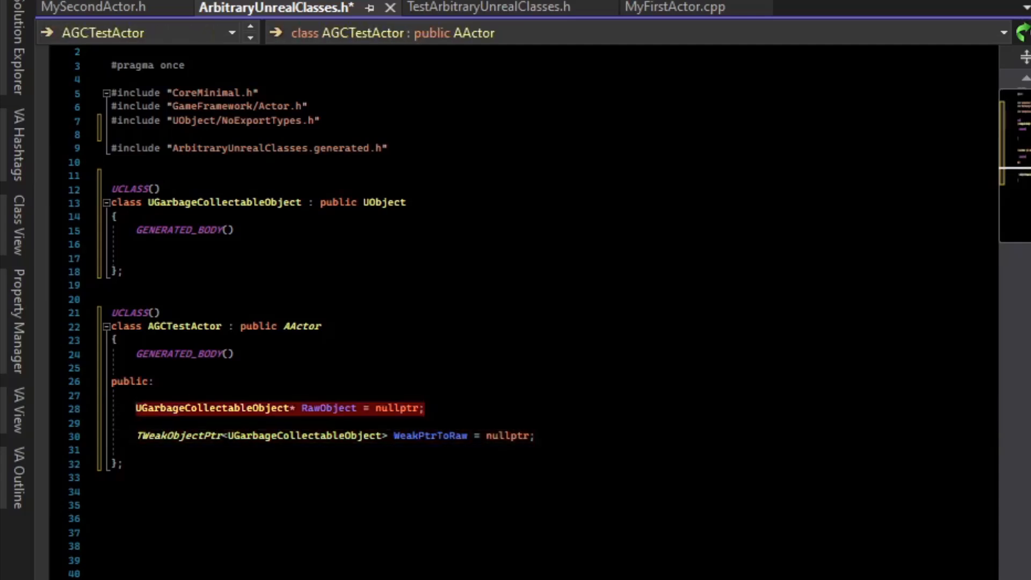
{"action": "left_click", "coordinate": [276, 408]}
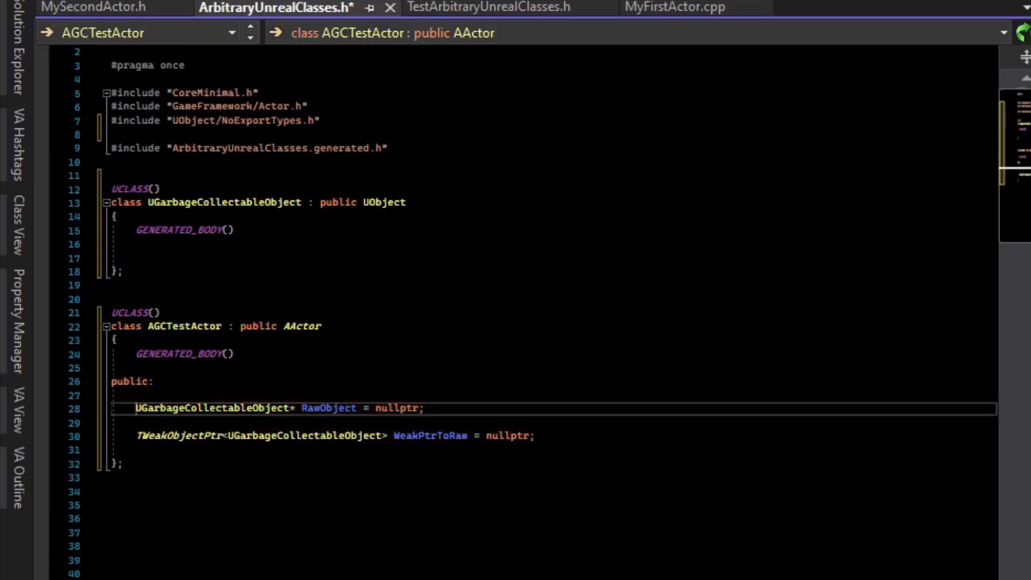
{"action": "double_click", "coordinate": [328, 407]}
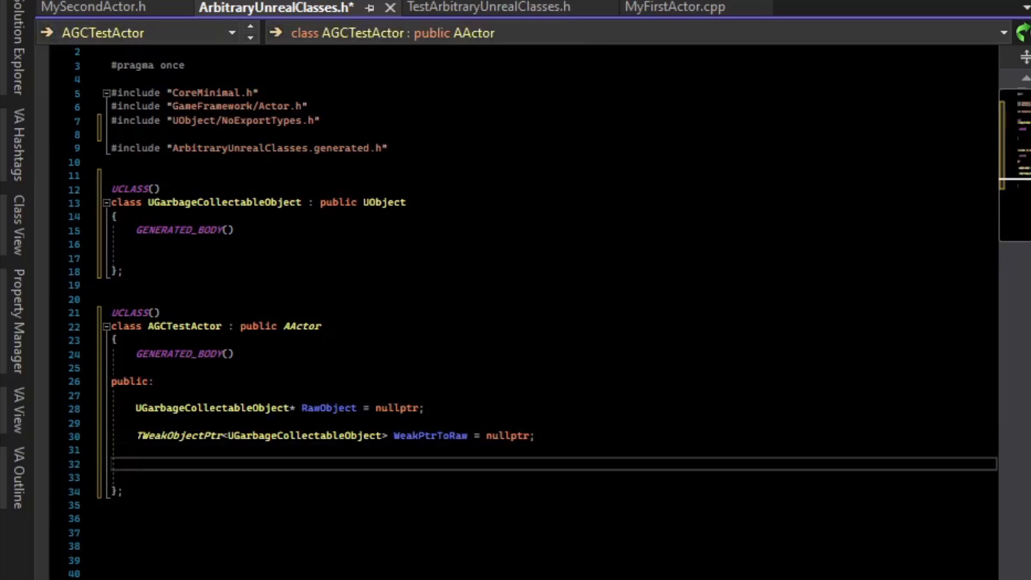
Add UPROPERTY() UGarbageCollectableObject* PropertySafeObject = nullptr to AGCTestActor.
{"action": "type", "text": "UPROPERTY()"}
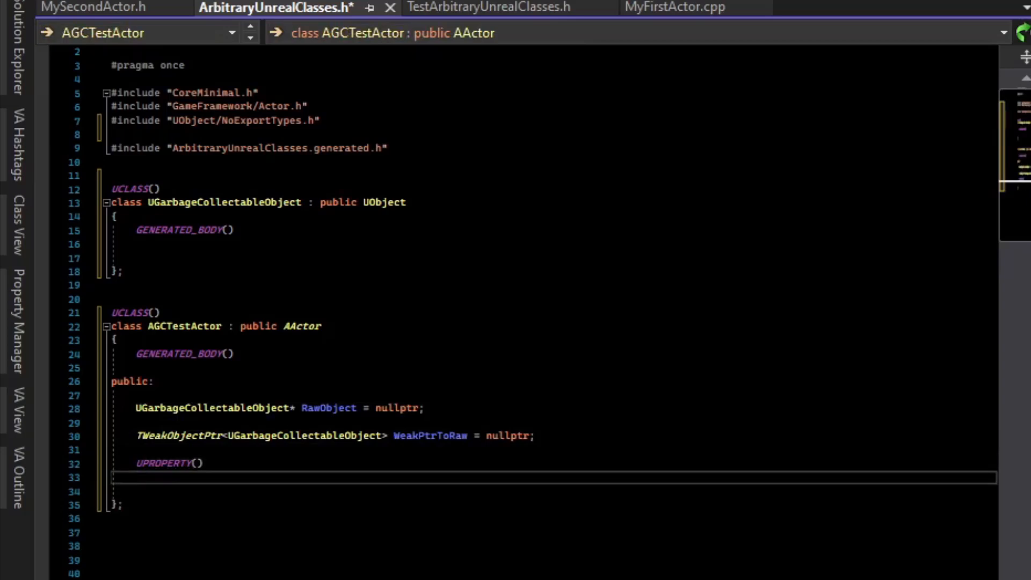
{"action": "type", "text": "UGarbageCollectableObject"}
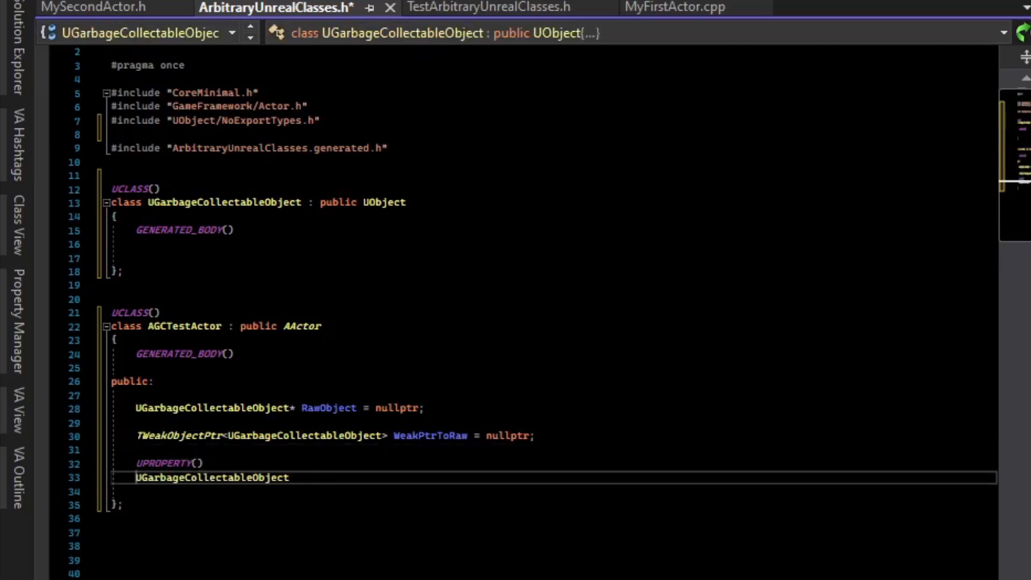
{"action": "type", "text": "*"}
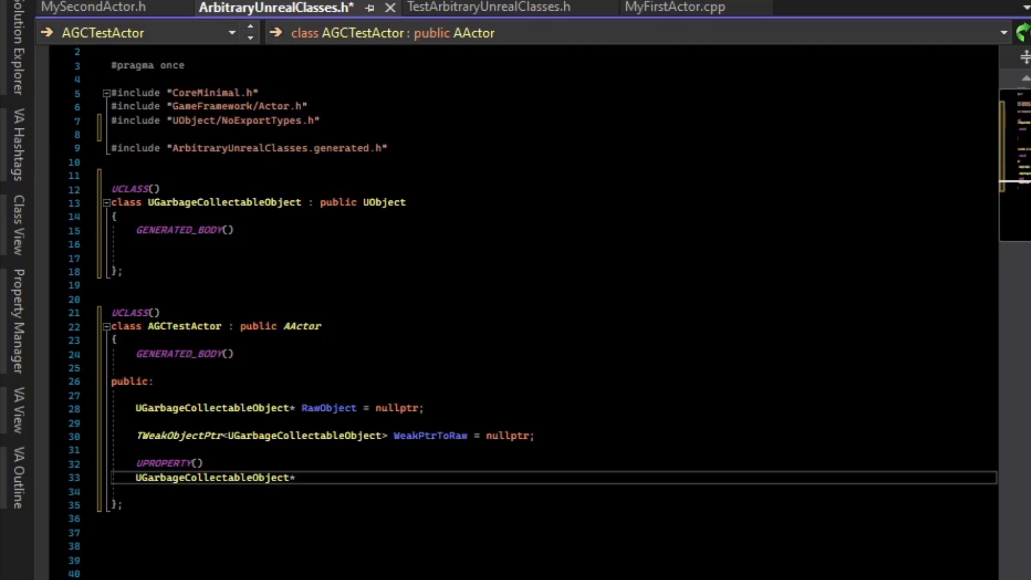
{"action": "type", "text": "PropertySafeObject = nullptr;"}
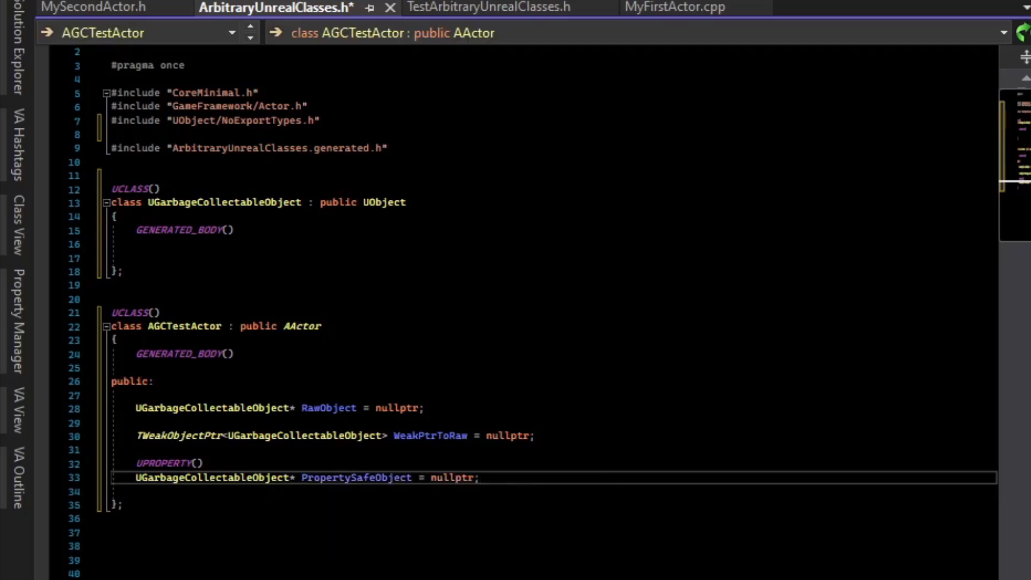
Add UPROPERTY() TObjectPtr<UGarbageCollectableObject> ObjPtrProperty = nullptr to AGCTestActor.
{"action": "type", "text": "UPRO"}
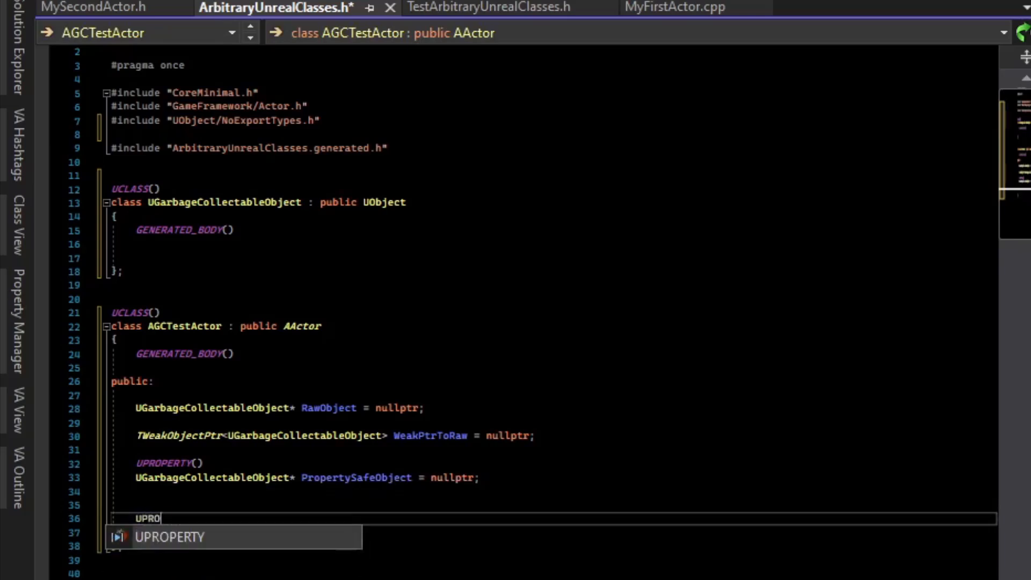
{"action": "key", "text": "Tab"}
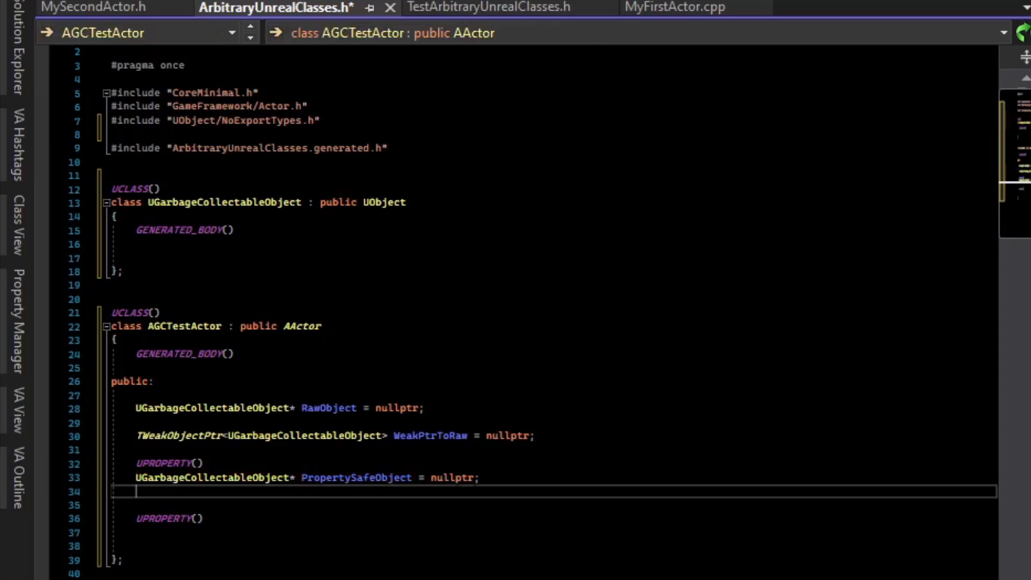
{"action": "type", "text": "TObj"}
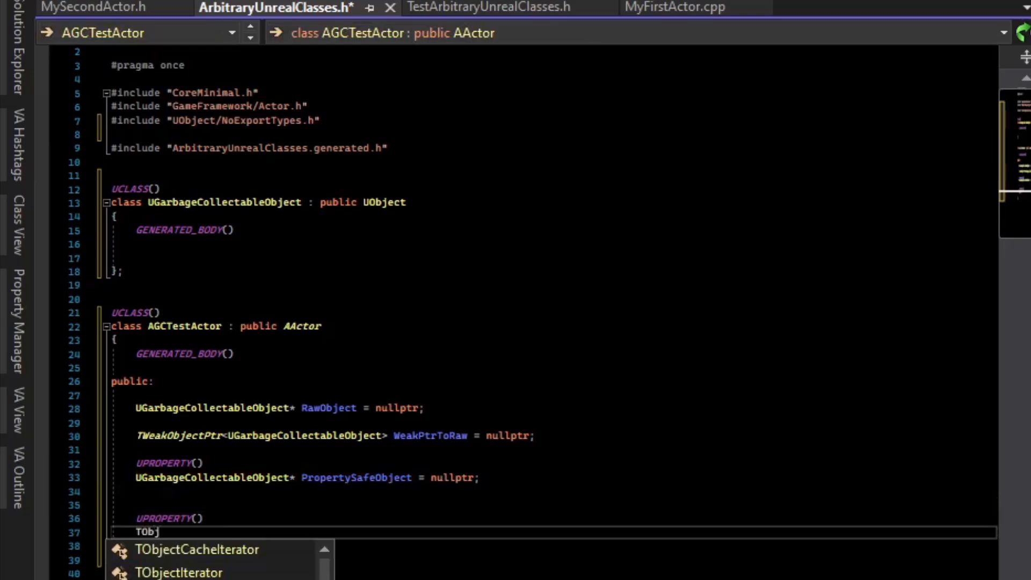
{"action": "type", "text": "ObjectPtr<UGarbageCollectableObject> ObjPtrProperty = nullptr;"}
{"action": "left_click", "coordinate": [551, 395]}
{"action": "type", "text": "//"}
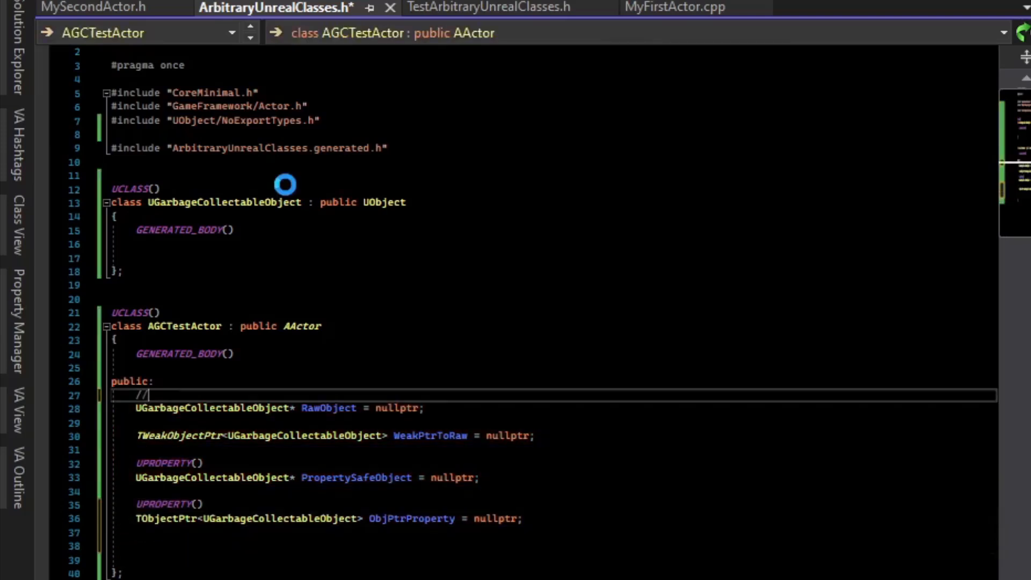
Comment that the raw pointer will be GC'd without nulling, and the weak pointer allows validity checks.
{"action": "type", "text": "this will"}
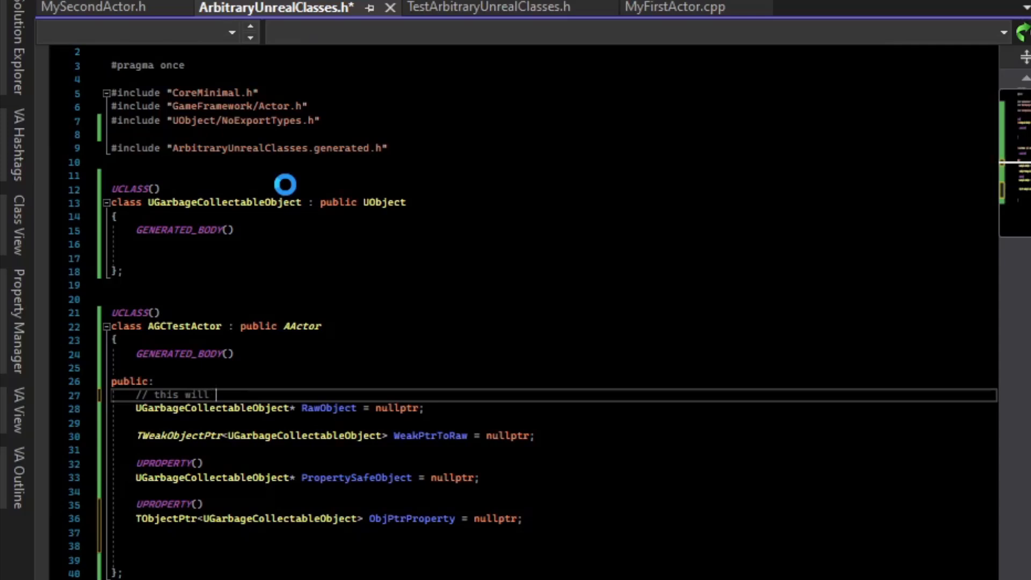
{"action": "type", "text": "GC'd"}
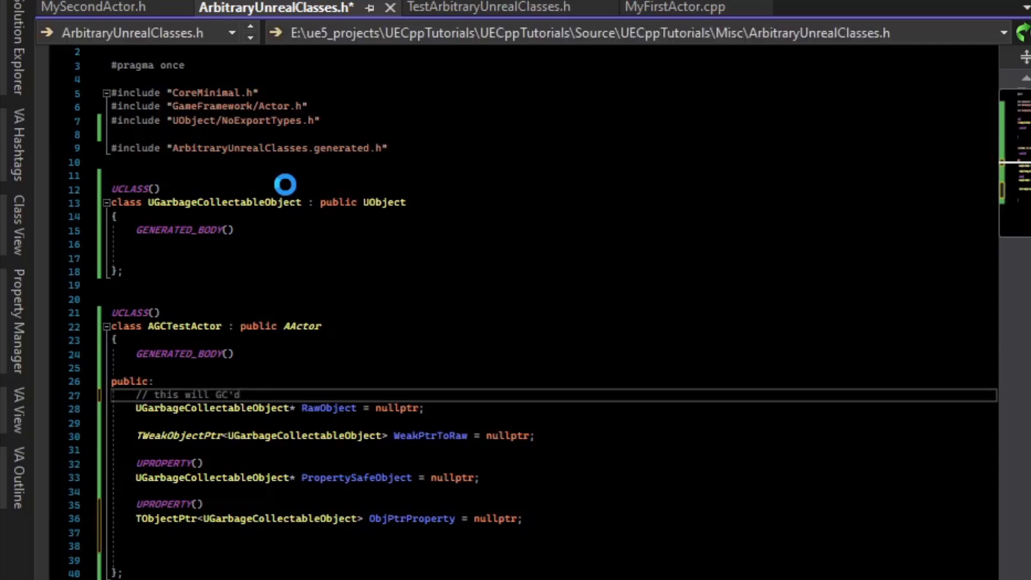
{"action": "type", "text": "without nulling property"}
{"action": "type", "text": "//"}
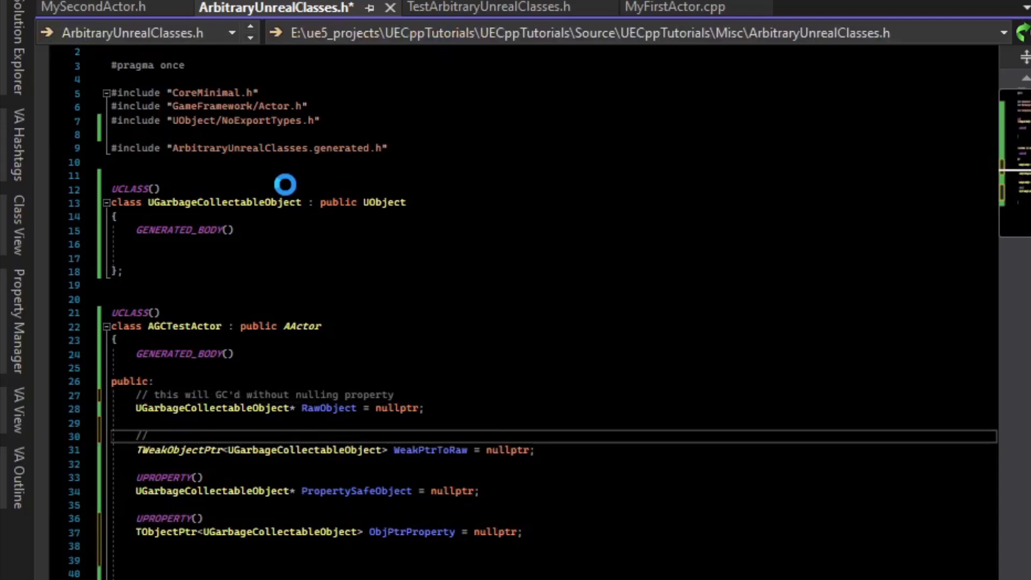
{"action": "type", "text": "allow us to query if object is still vali"}
{"action": "type", "text": "// prevent GC from"}
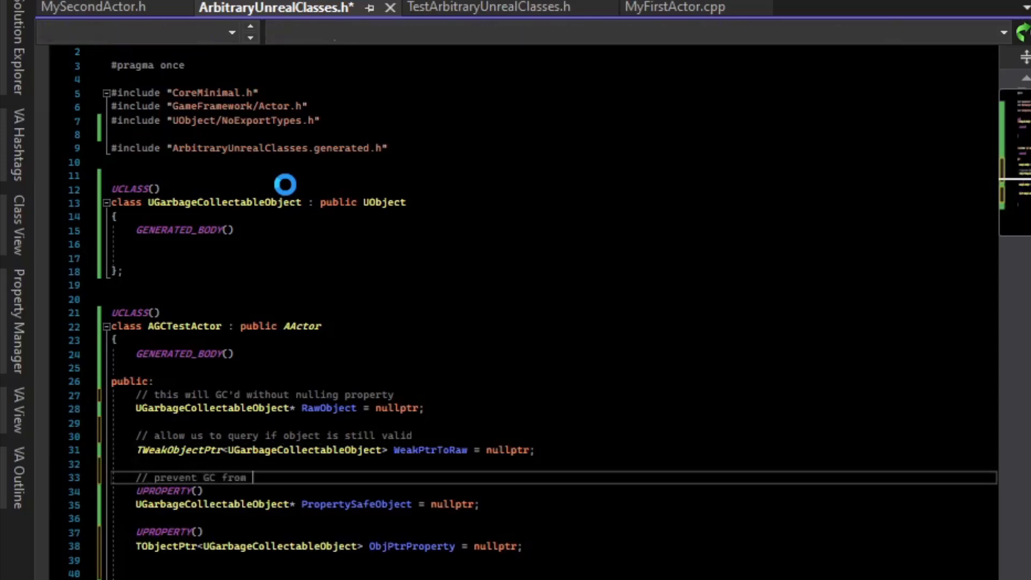
Comment that UPROPERTY protects from deleting memory and TObjectPtr is almost the same as a raw pointer UPROPERTY.
{"action": "type", "text": "deleting memory ("}
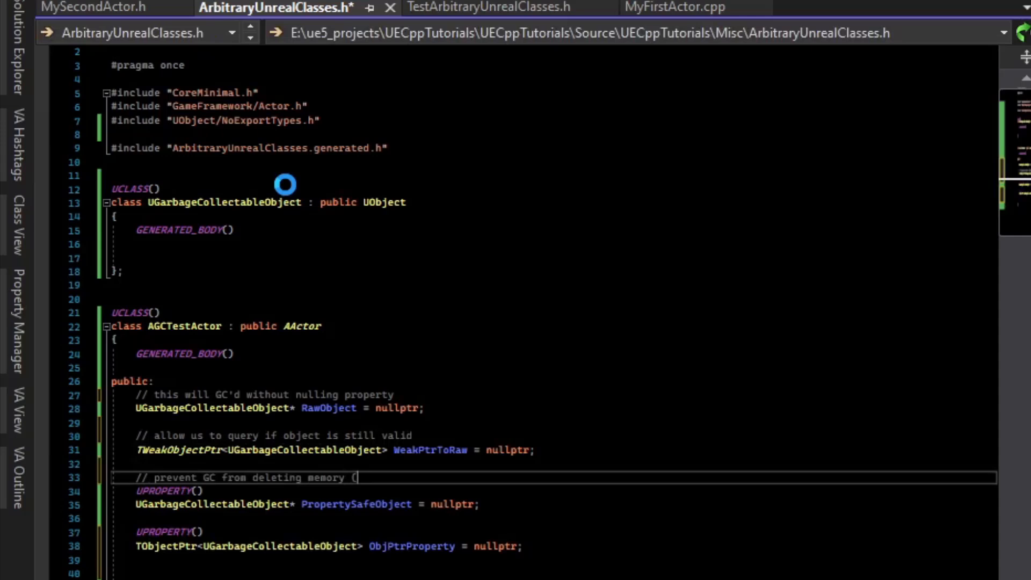
{"action": "type", "text": "almost"}
{"action": "type", "text": "//"}
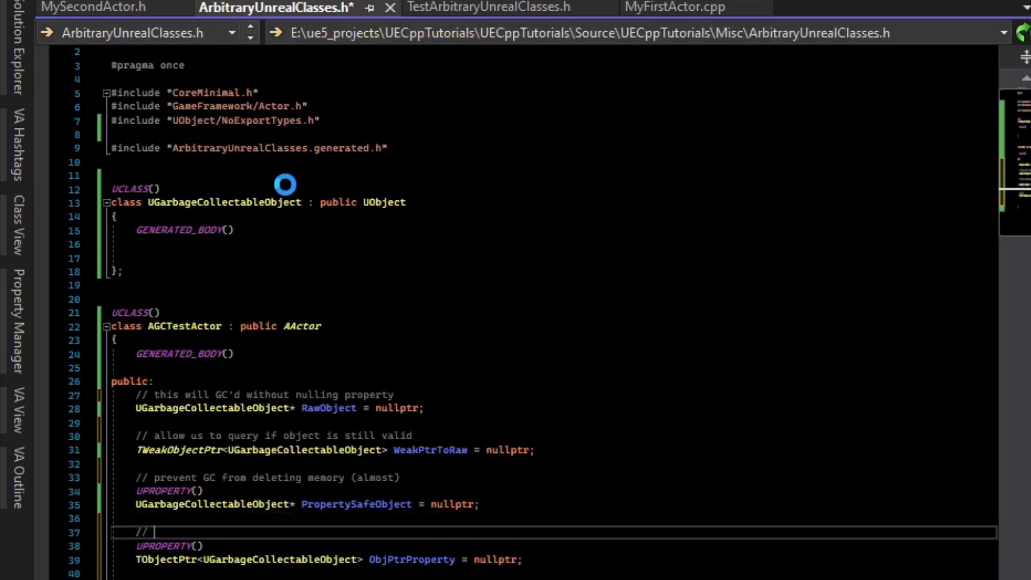
{"action": "type", "text": "s"}
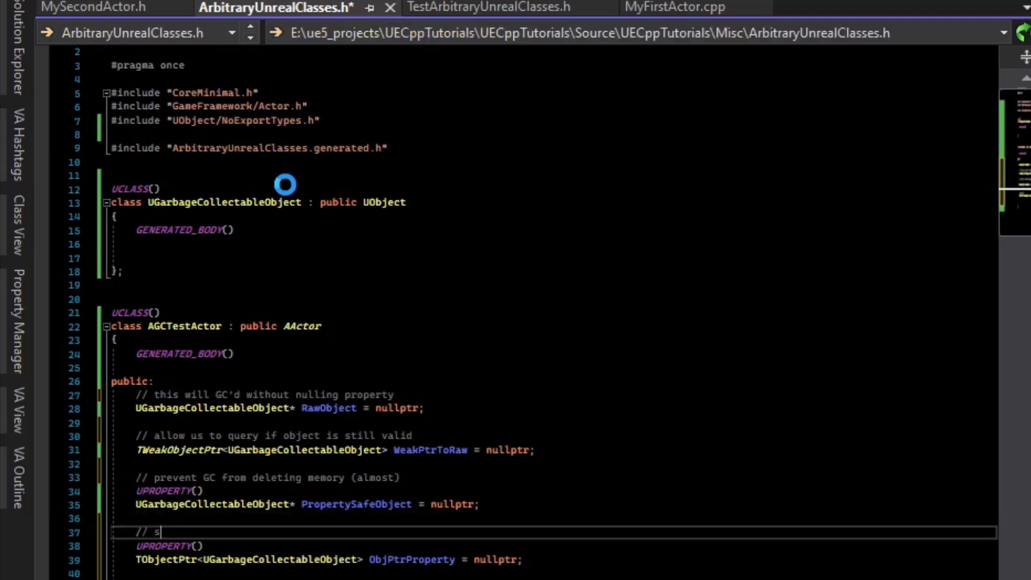
{"action": "type", "text": "ame as"}
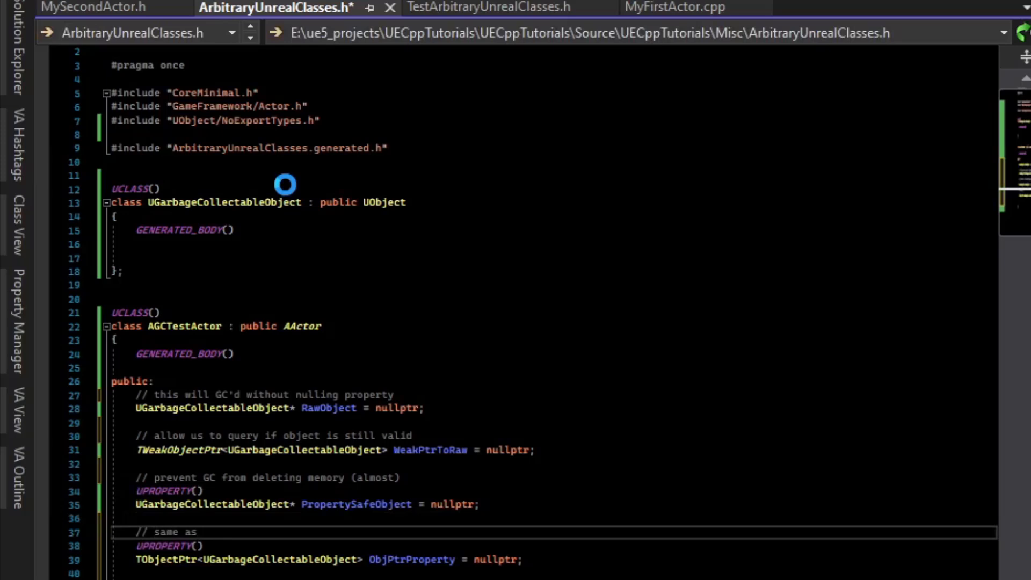
{"action": "type", "text": "raw pointer uropert"}
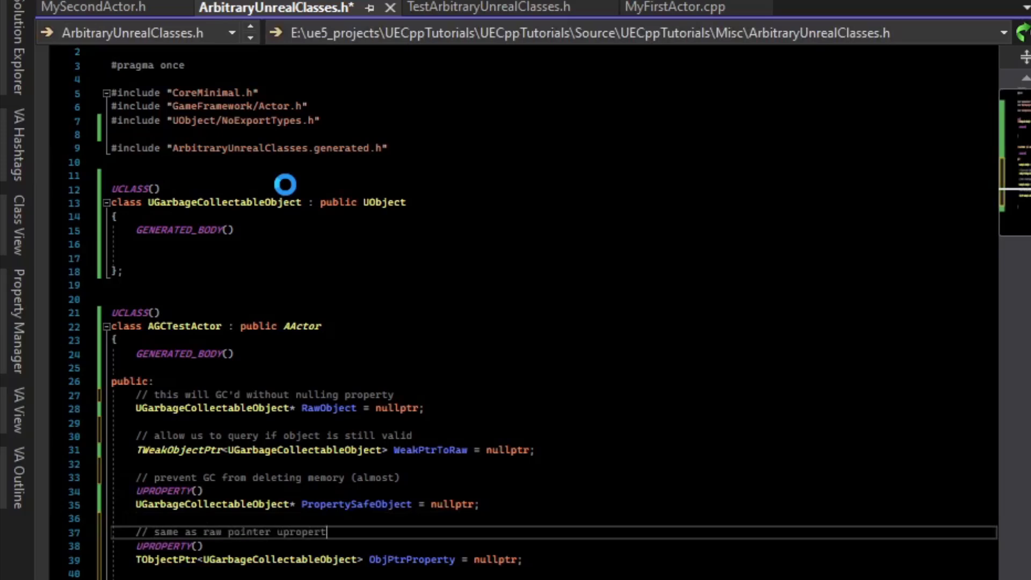
{"action": "type", "text": "y, just a new e"}
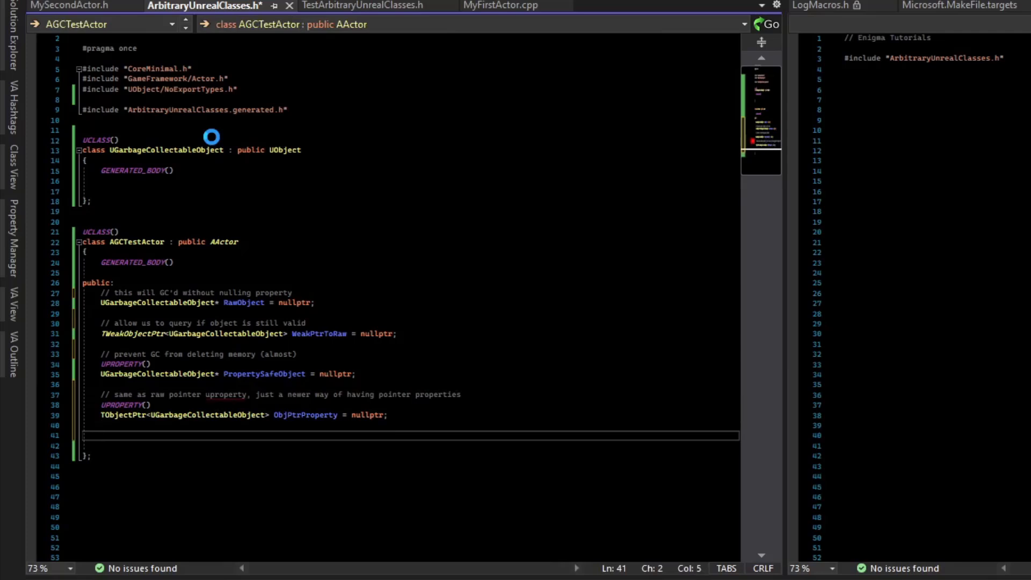
Declare void CreateObjects() and void PrintObjectPointerState() in AGCTestActor.
{"action": "type", "text": "void"}
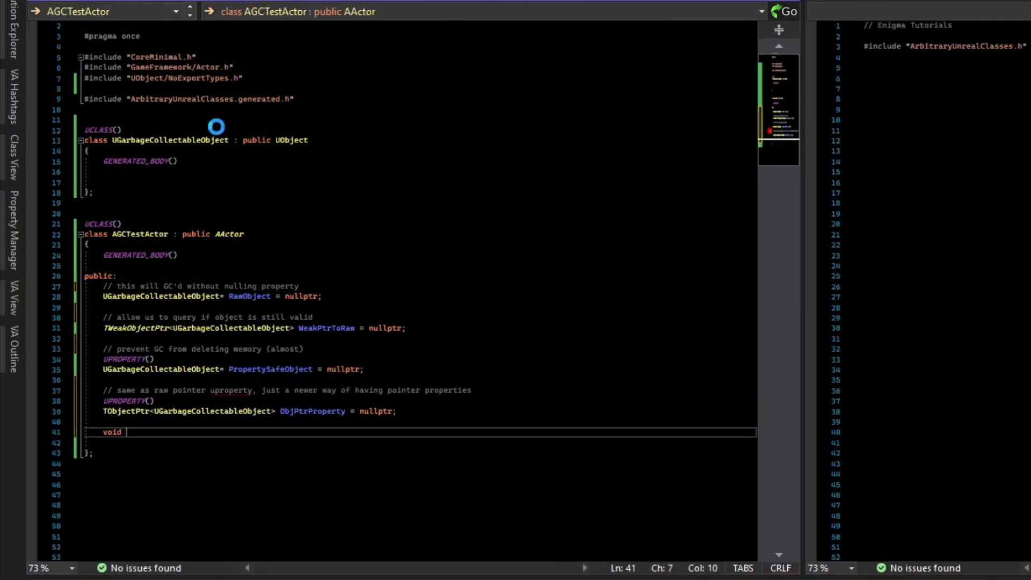
{"action": "type", "text": "CreateObjects();"}
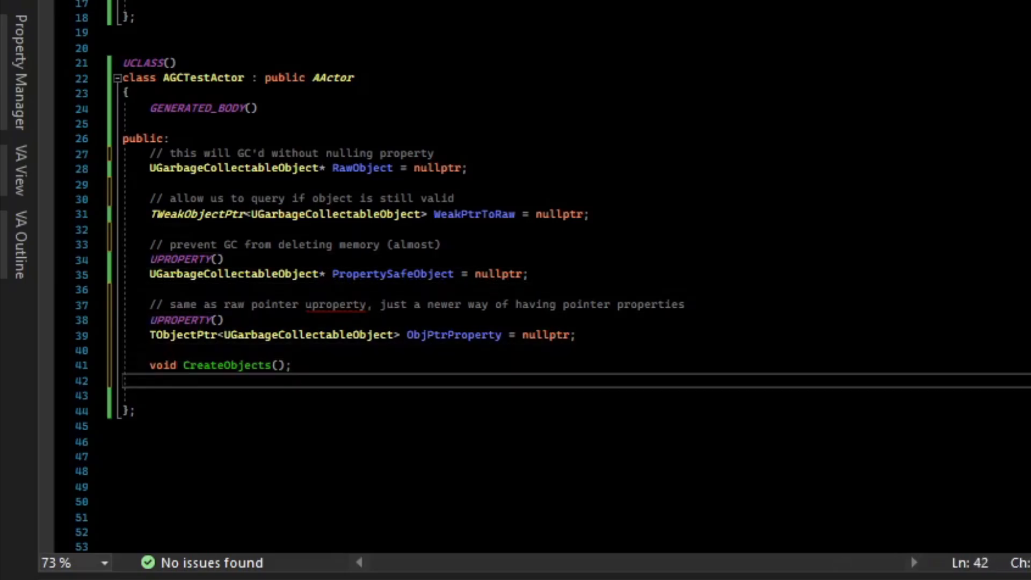
{"action": "type", "text": "void"}
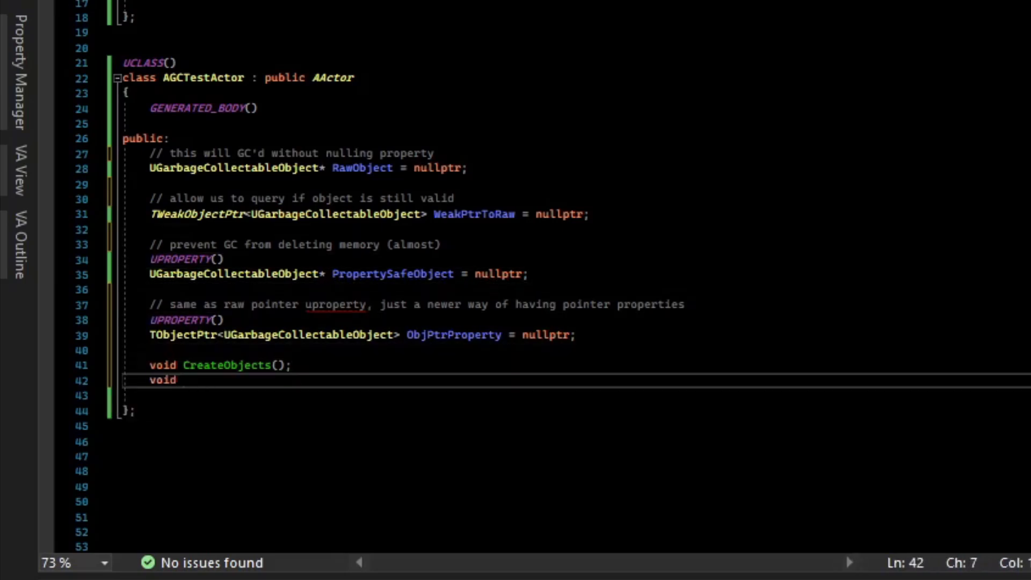
{"action": "type", "text": "PrintObject"}
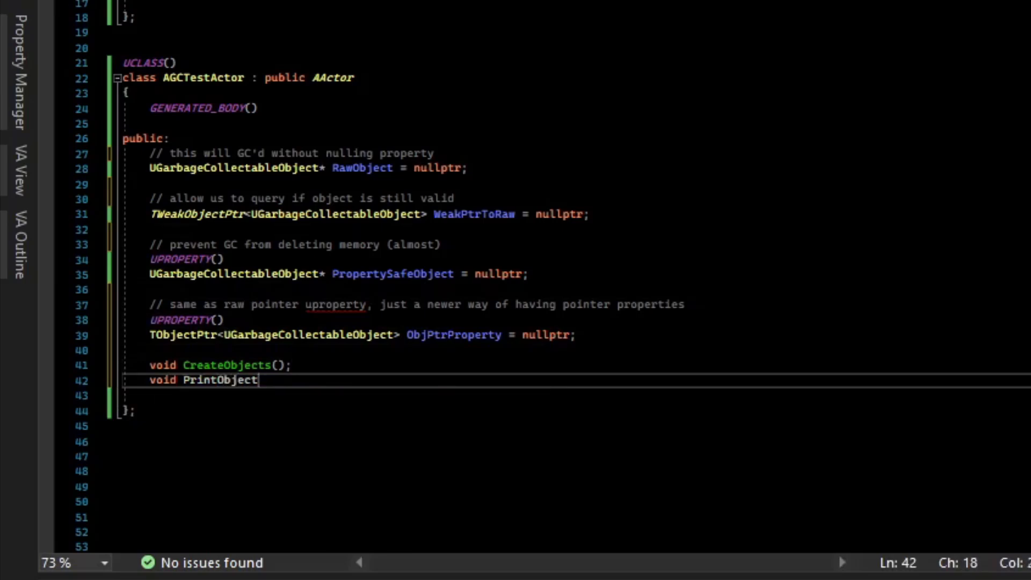
{"action": "type", "text": "PointerState();"}
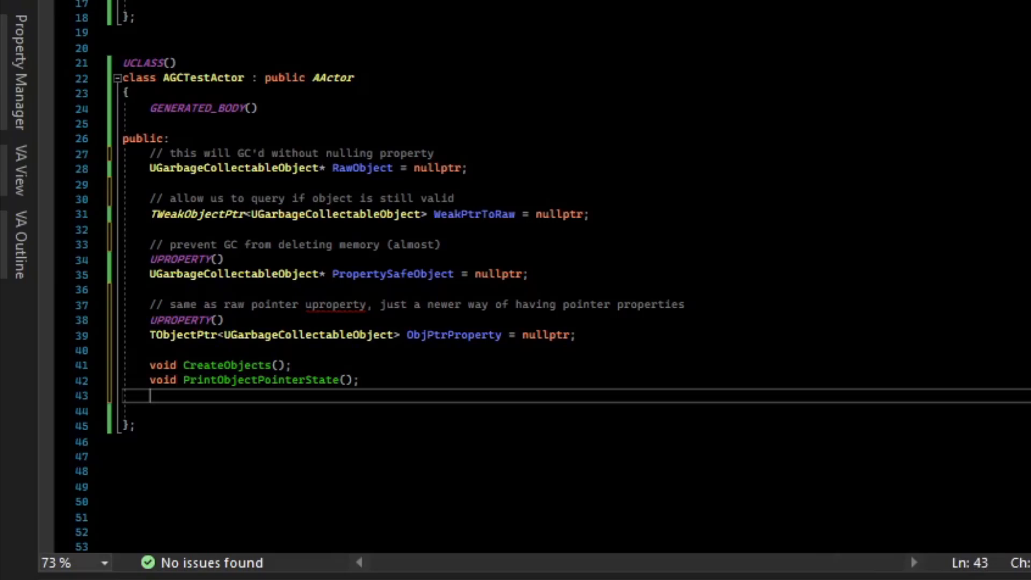
Declare void UseRawObject() and void ForceGarbageCollectionOfProperties() in AGCTestActor.
{"action": "type", "text": "void"}
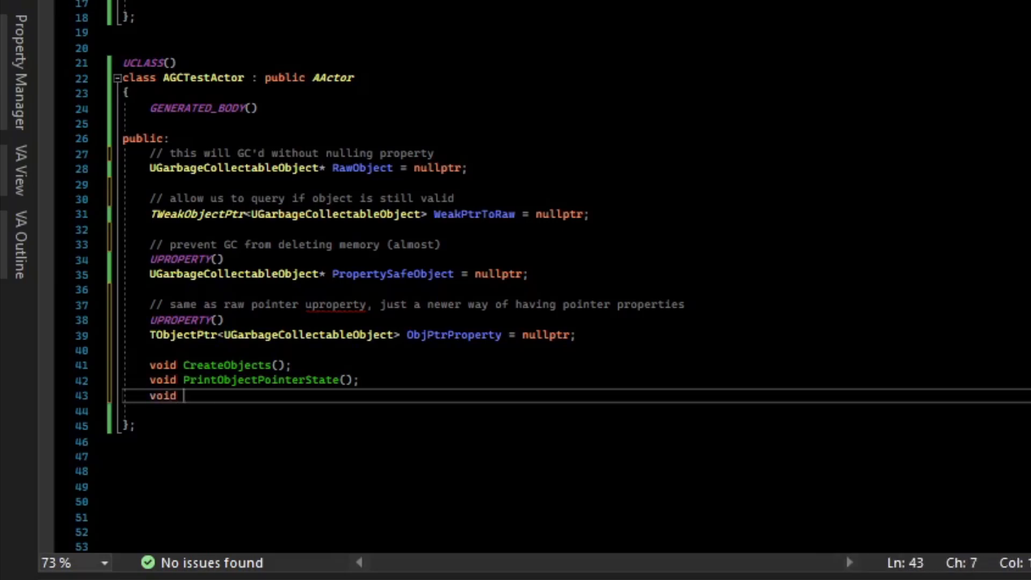
{"action": "type", "text": "UseRawObject();"}
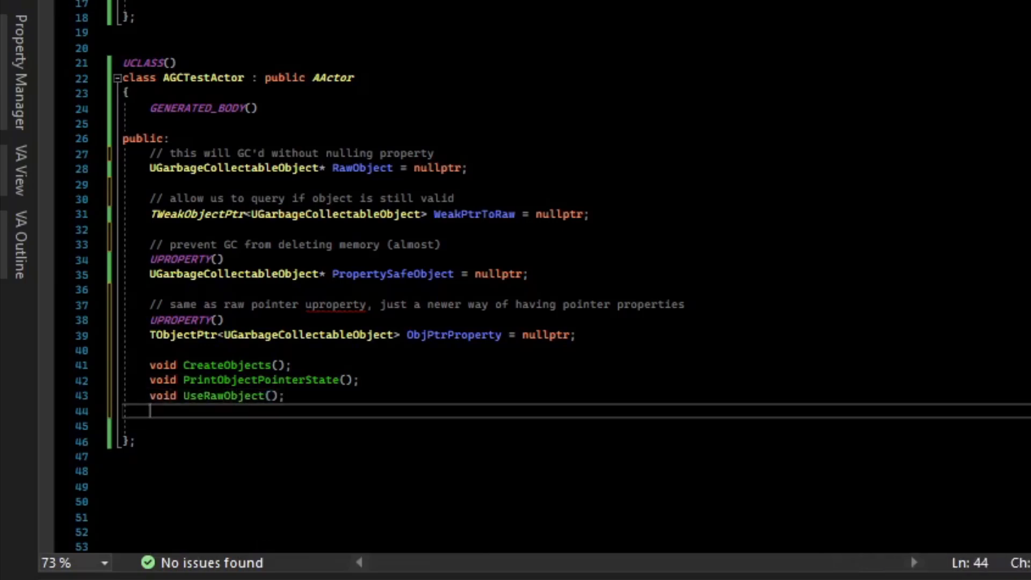
{"action": "type", "text": "void For"}
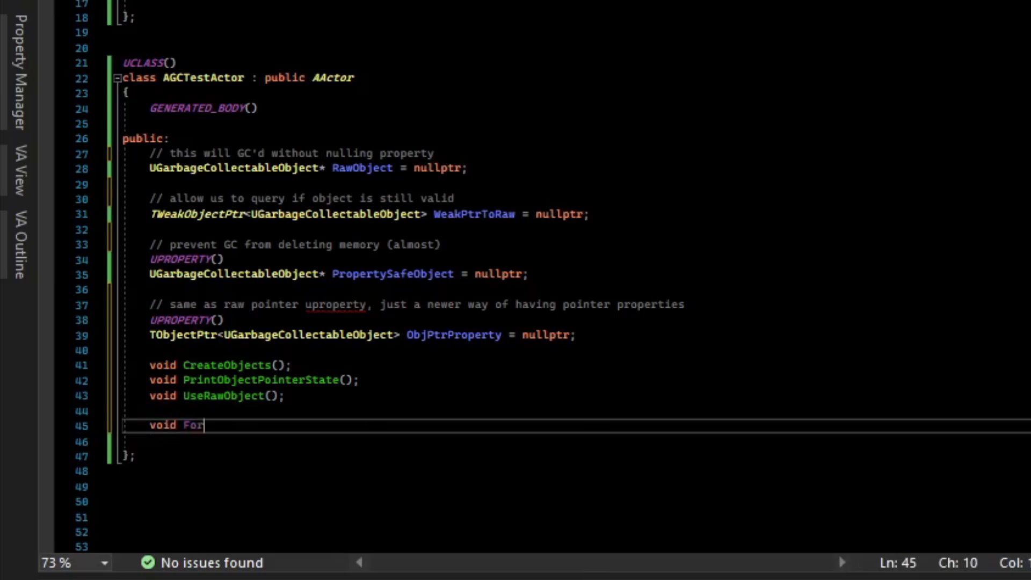
{"action": "type", "text": "ceGarbageCo"}
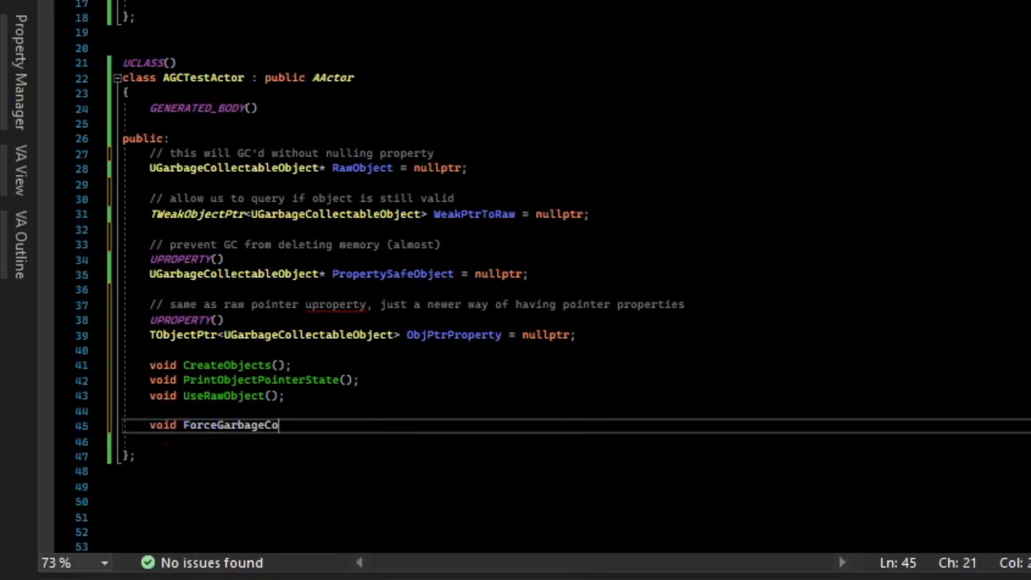
{"action": "type", "text": "ll"}
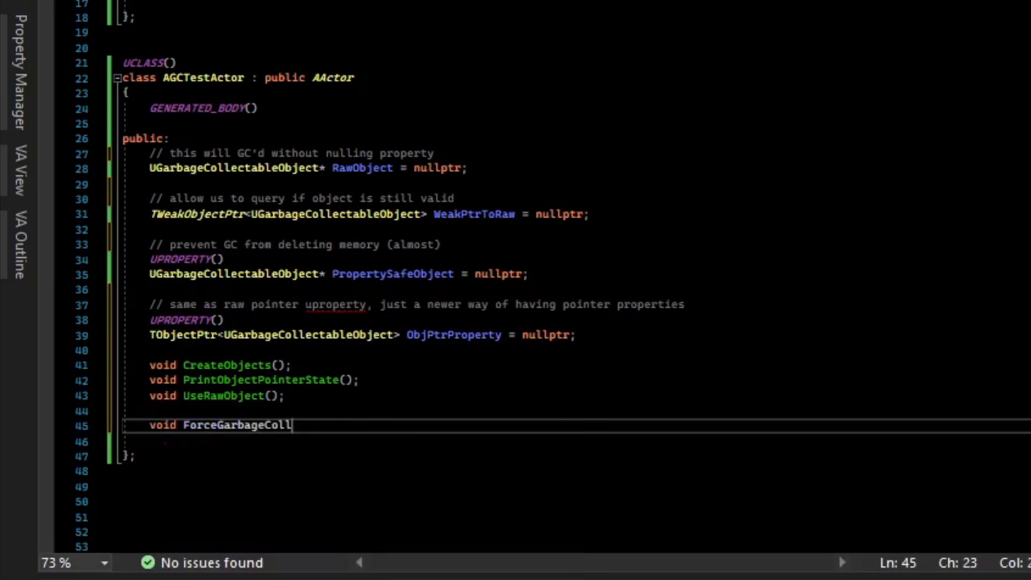
{"action": "type", "text": "lectionOfPropert"}
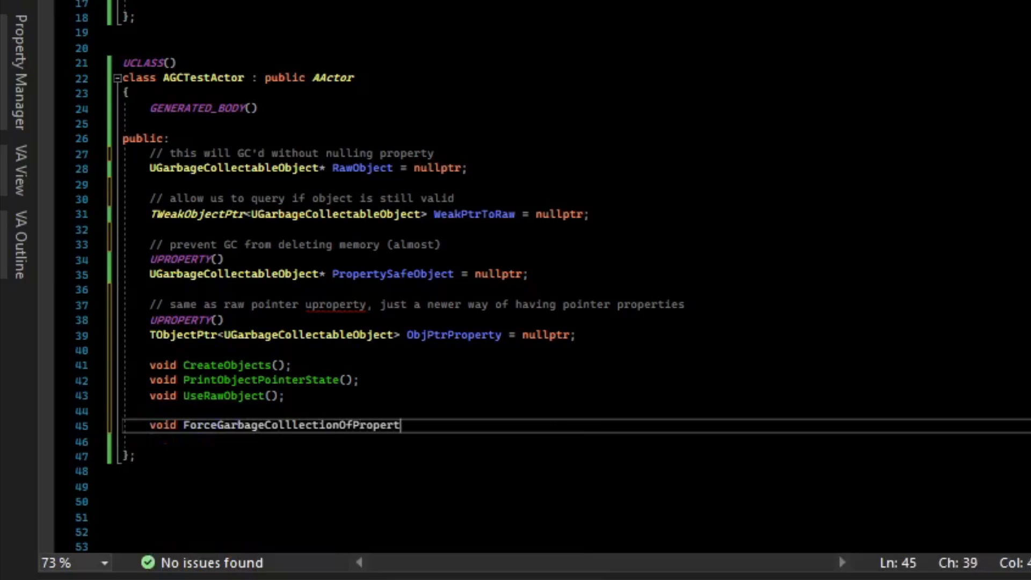
{"action": "type", "text": "ies();"}
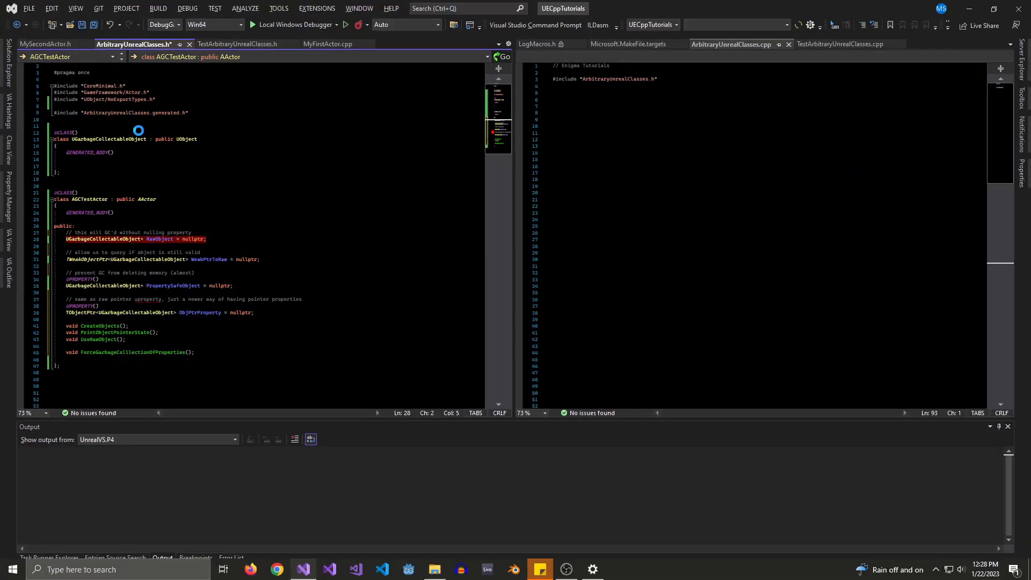
In ArbitraryUnrealClasses.cpp, have CreateObjects assign NewObject<UGarbageCollectableObject>() to RawObject and set WeakPtrToRaw = RawObject.
{"action": "left_click", "coordinate": [110, 333]}
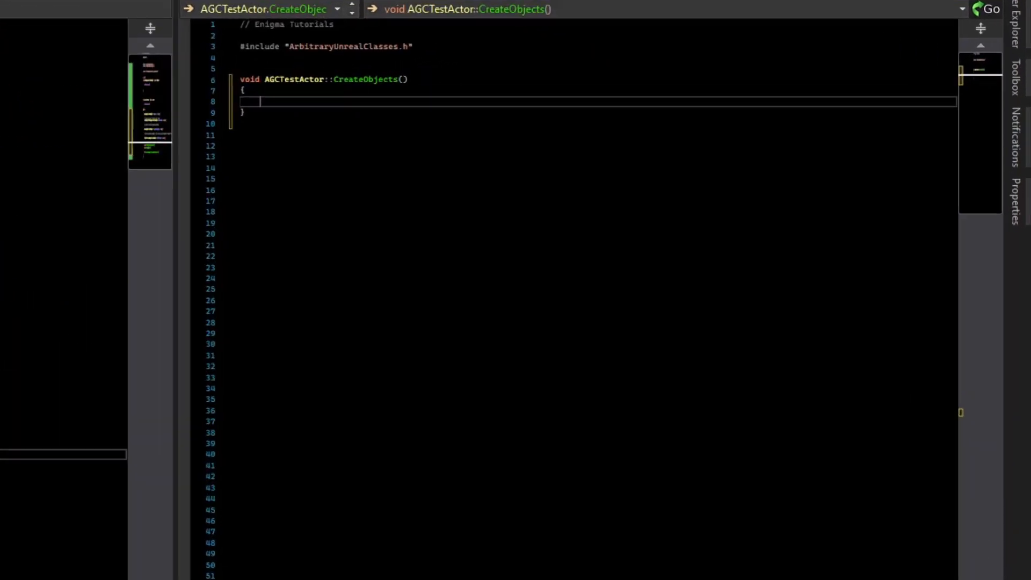
{"action": "type", "text": "RawObject ="}
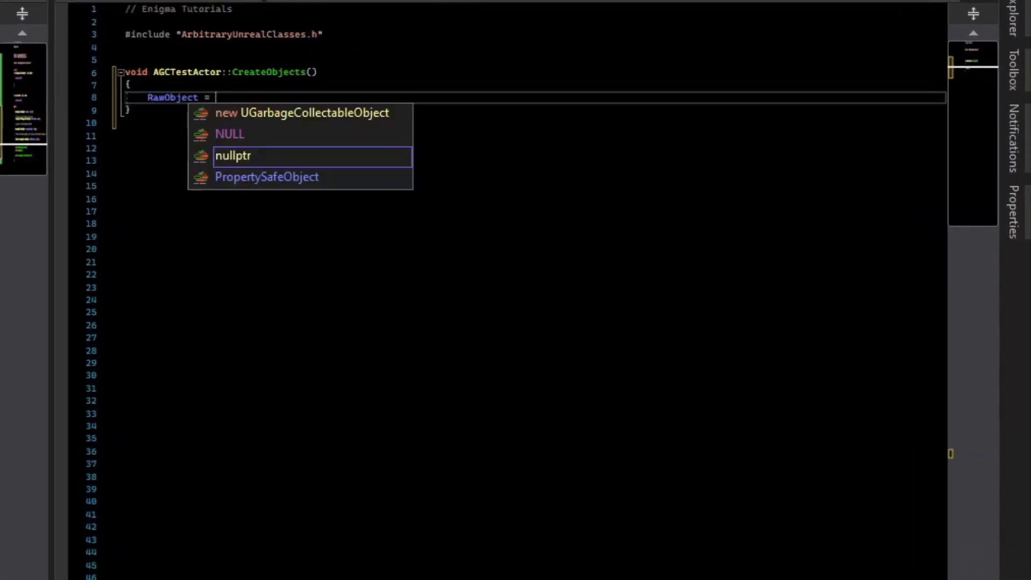
{"action": "type", "text": "NewObject<"}
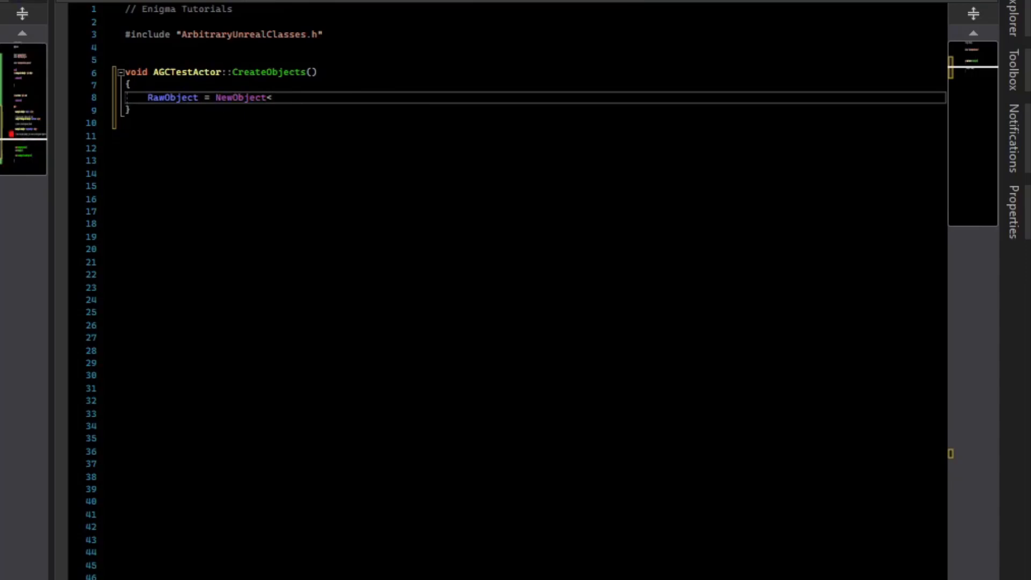
{"action": "type", "text": "UGarbageCollectableObject>();"}
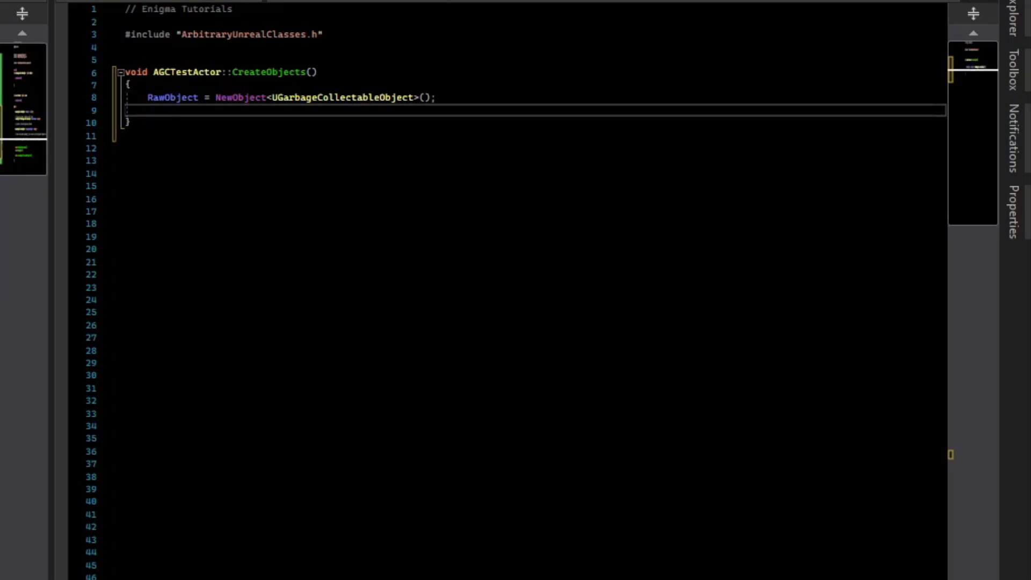
{"action": "type", "text": "WeakPtrToRaw"}
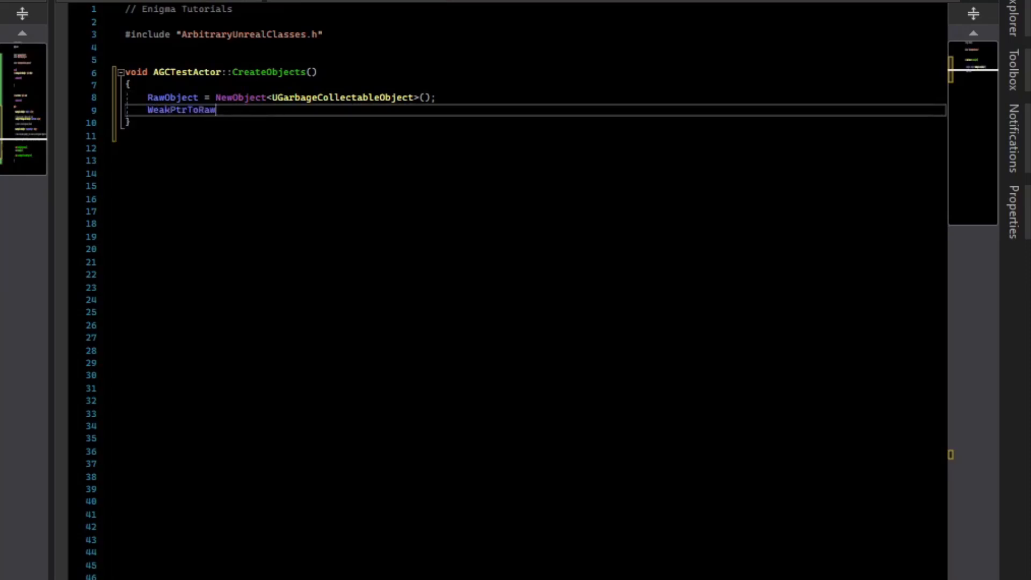
{"action": "type", "text": "= RawObject;"}
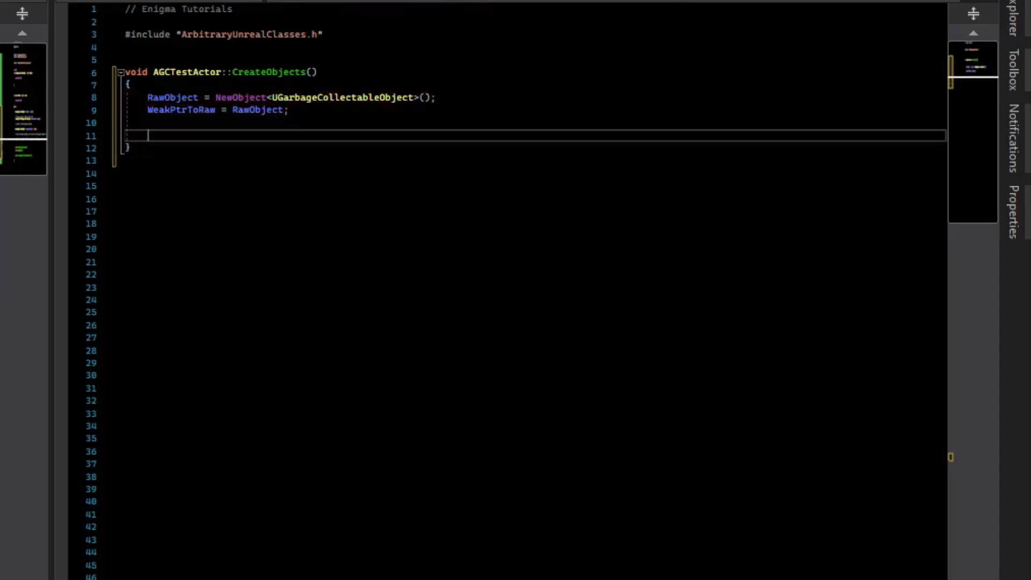
Assign NewObject instances to PropertySafeObject and ObjPtrProperty, then start the PrintObjectPointerState definition.
{"action": "type", "text": "PropertySafeObject = NewObject<UGarbageCollectableObject>();"}
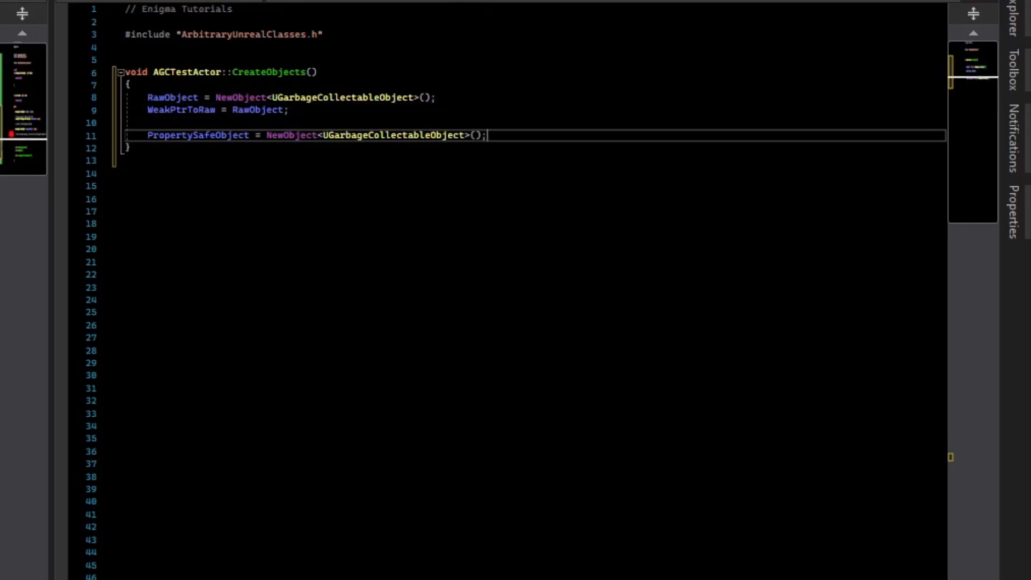
{"action": "type", "text": "ObjPtrProperty = NewObject<UGarbageCollectableObject>();;"}
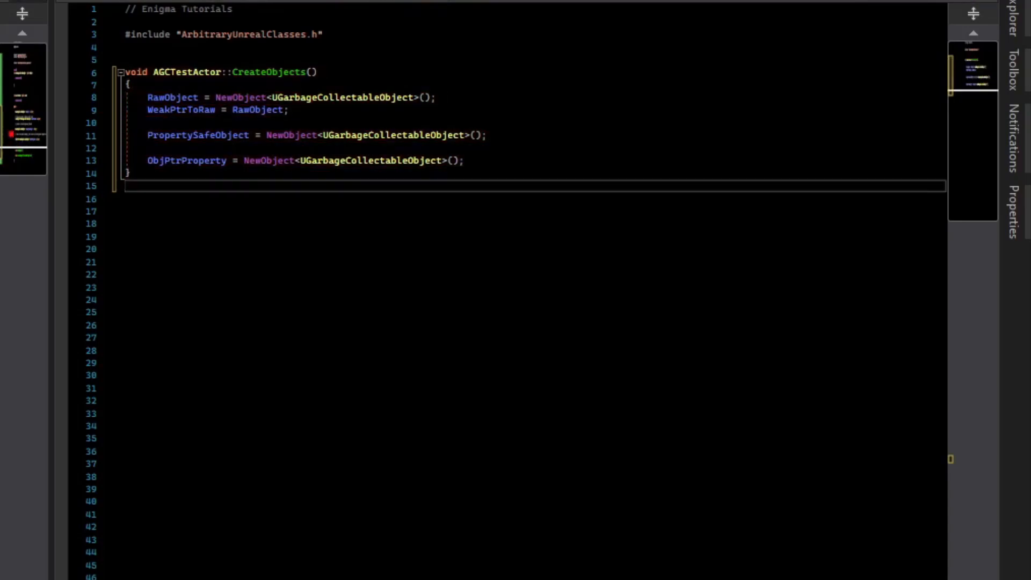
{"action": "type", "text": "void AGCTestActor::PrintObjectPointerState()"}
{"action": "left_click", "coordinate": [535, 235]}
{"action": "type", "text": "RawObject"}
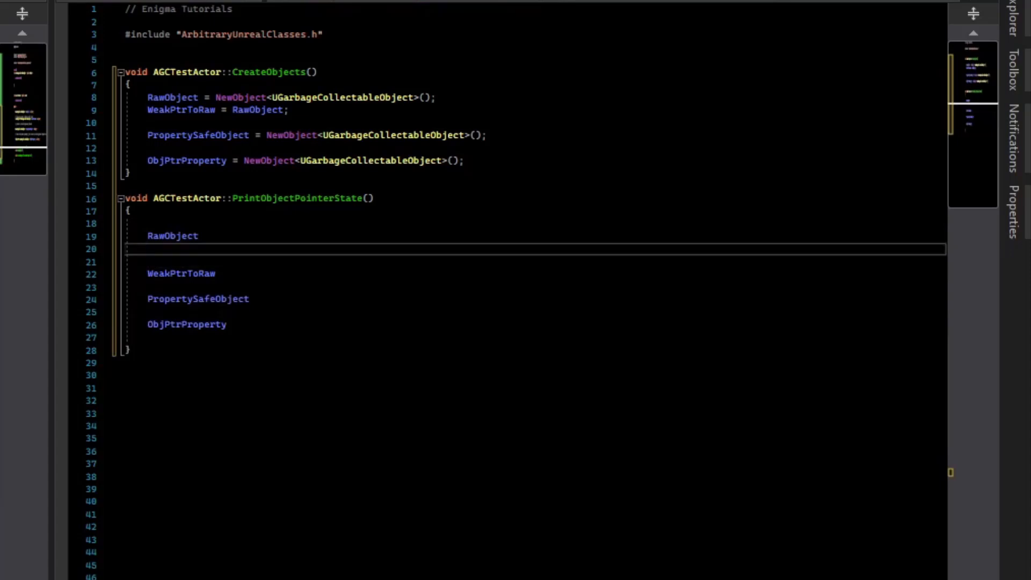
Print each pointer's state via UKismetSystemLibrary::PrintString and include Kismet/KismetSystemLibrary.h.
{"action": "type", "text": "printString(this, FString::Printf(TEXT(\"%s"}
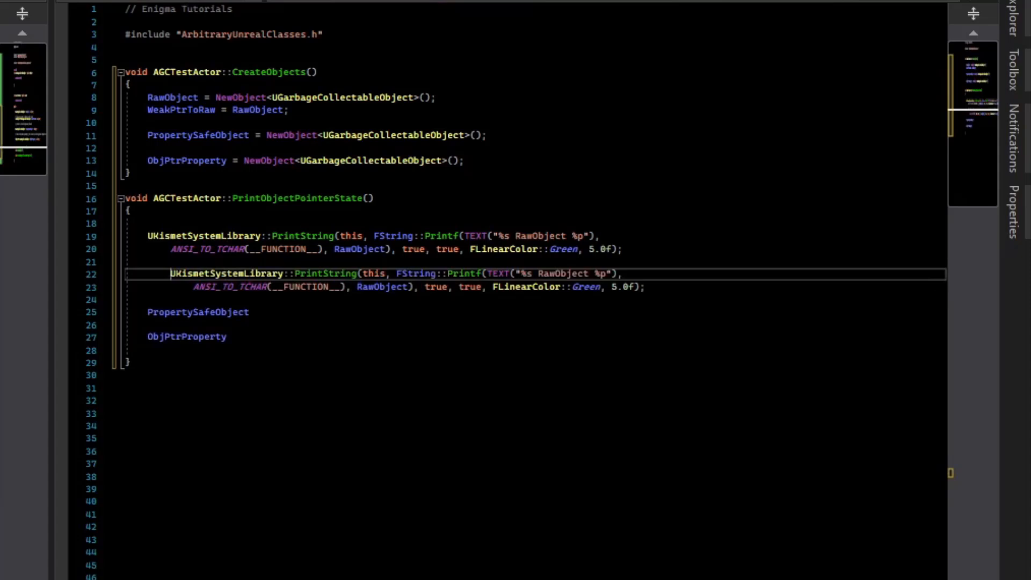
{"action": "type", "text": "WeakPtrToRaw"}
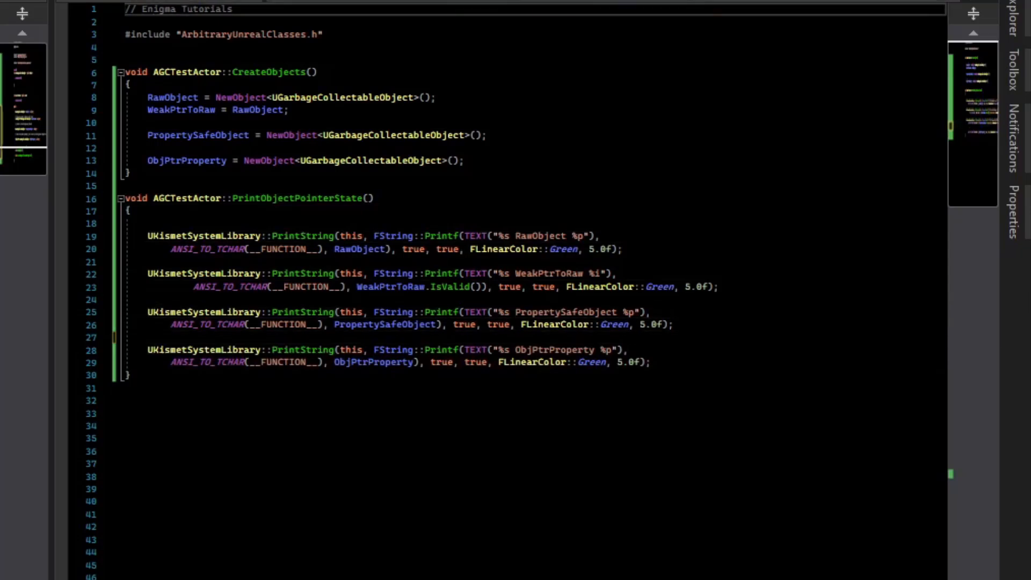
{"action": "type", "text": "#include \"Kismet/KismetSystemLibrary.h\""}
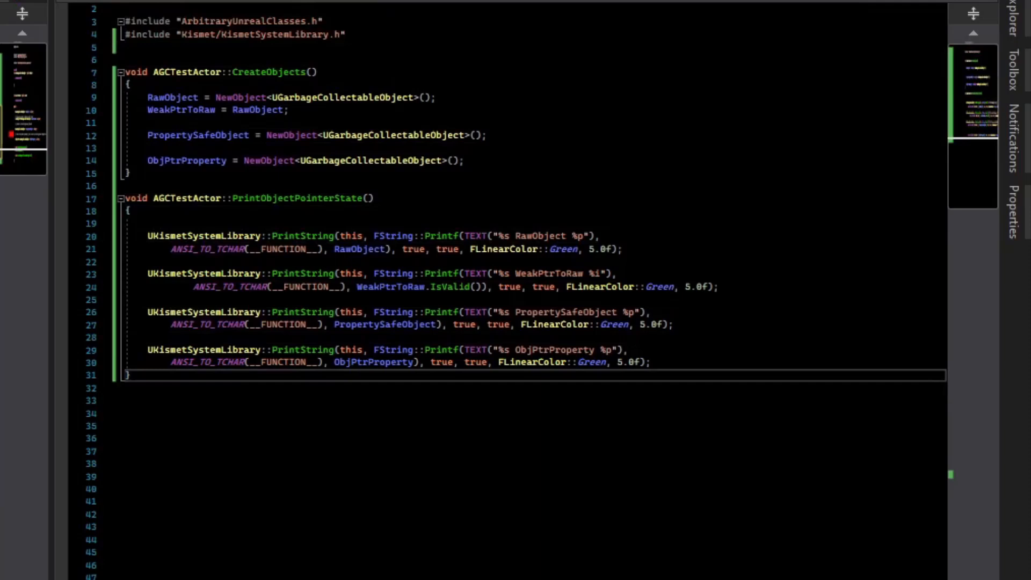
Define AGCTestActor::UseRawObject with an if (RawObject != nullptr) guard.
{"action": "type", "text": "void AGCTestActor::UseRawObject()"}
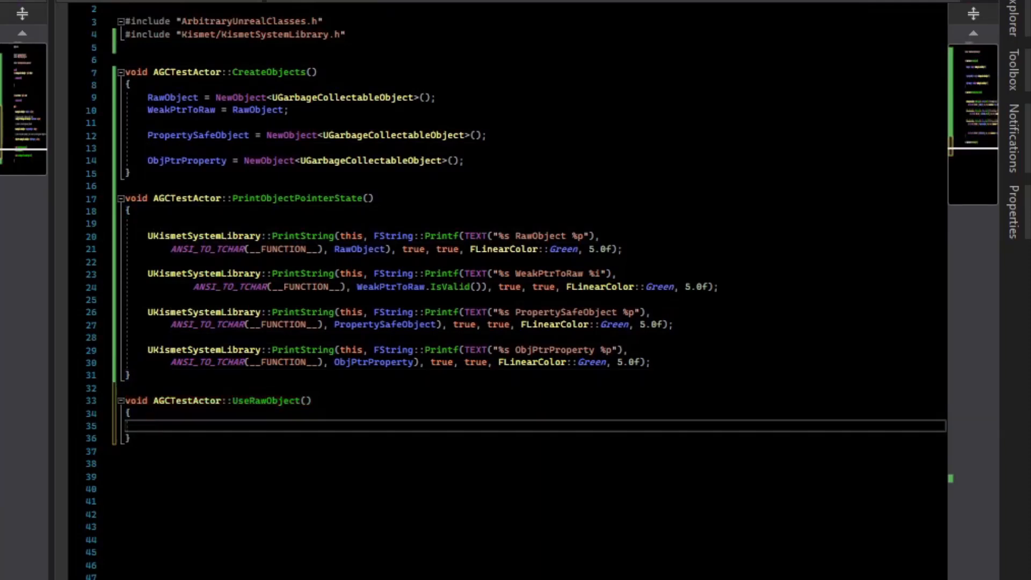
{"action": "type", "text": "if ("}
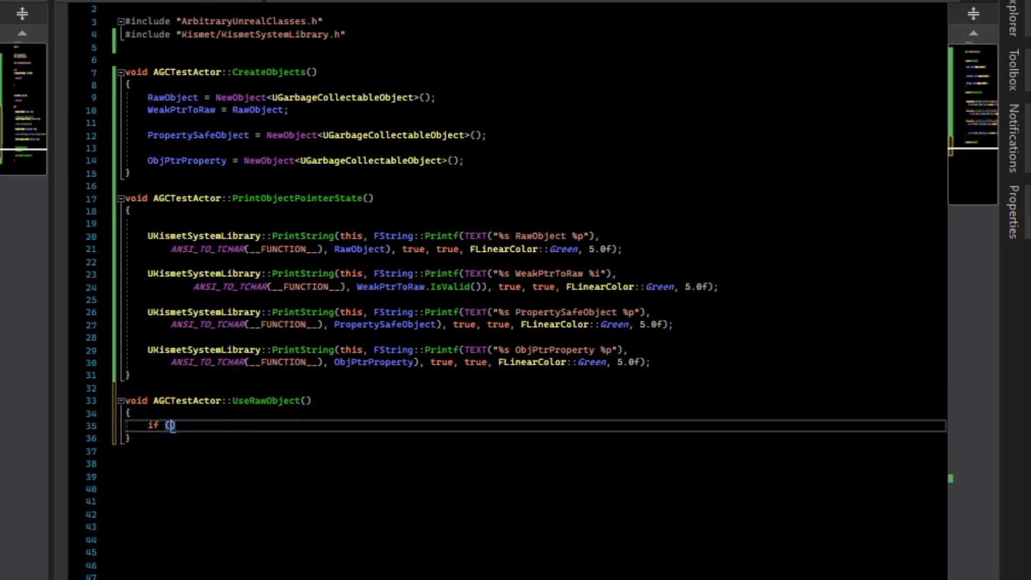
{"action": "type", "text": "RawObject != nullptr"}
{"action": "type", "text": "{"}
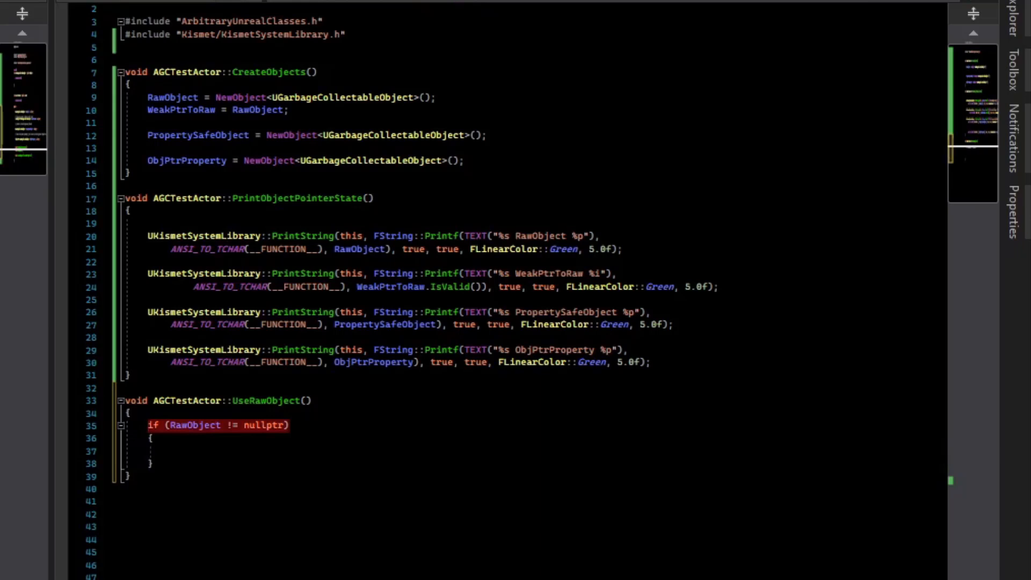
{"action": "left_click", "coordinate": [169, 451]}
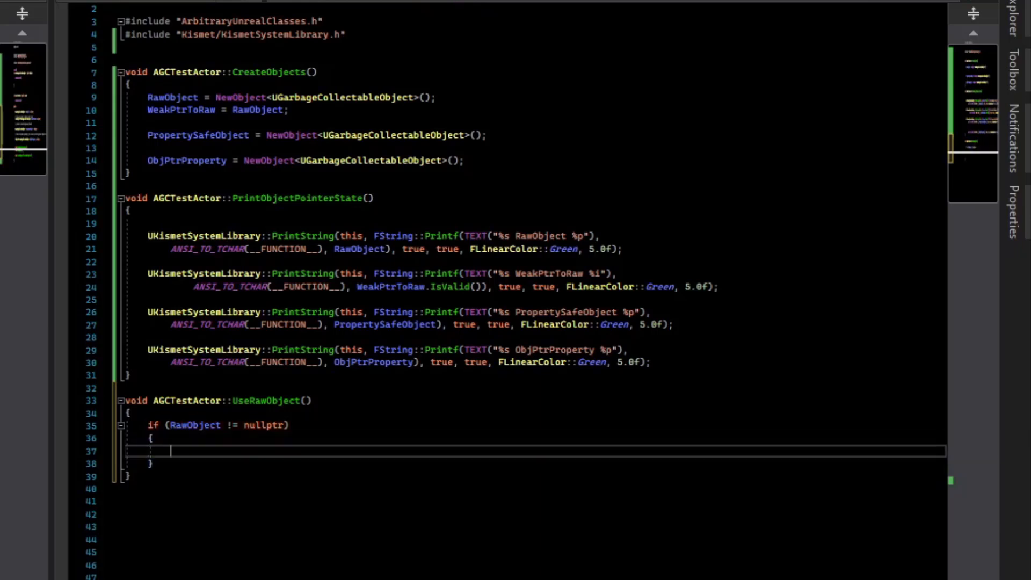
Inside the guard, add UE_LOG calls printing RawObject's name with %s.
{"action": "type", "text": "uelog"}
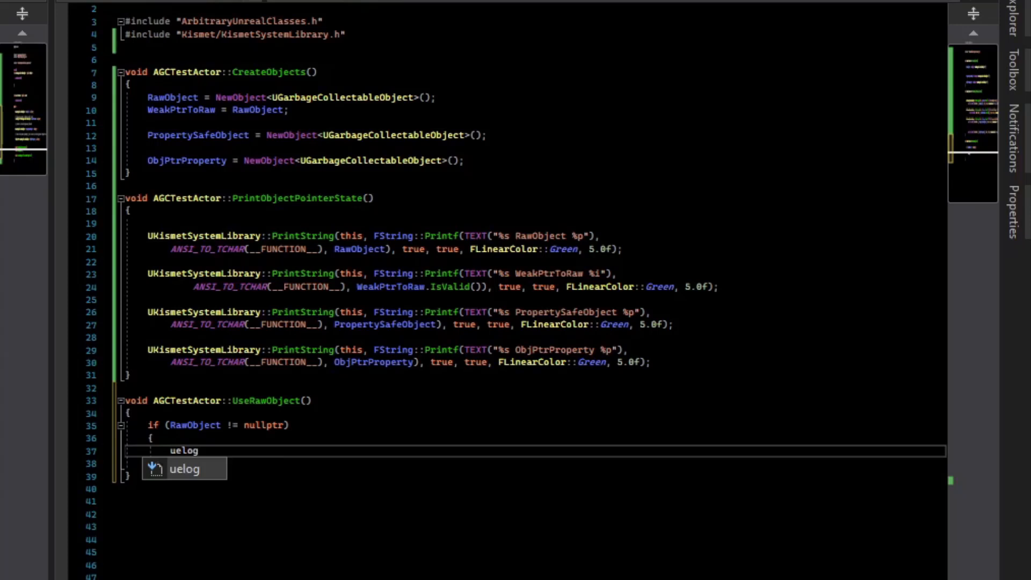
{"action": "key", "text": "Tab"}
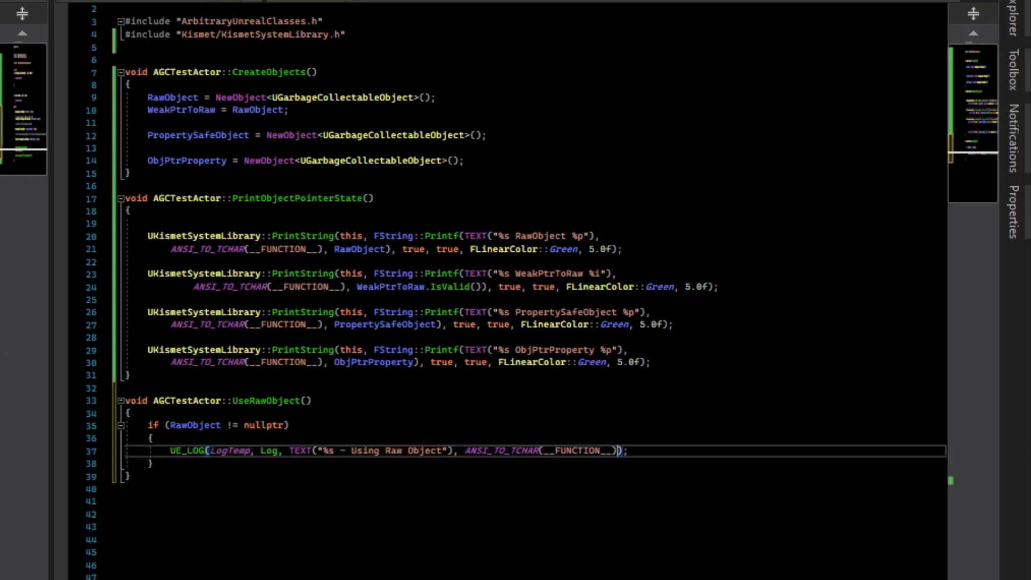
{"action": "type", "text": "%s"}
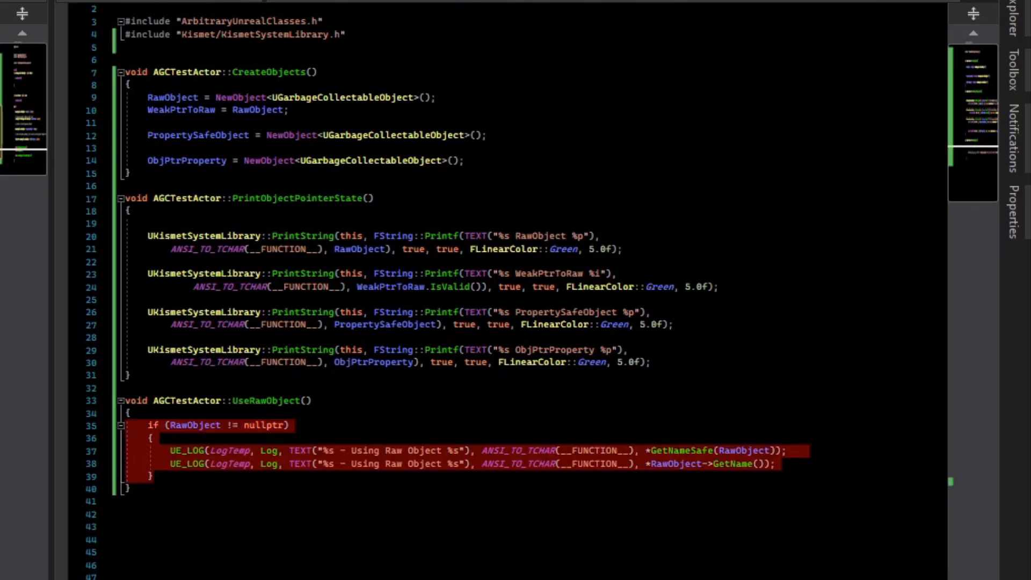
{"action": "left_click", "coordinate": [154, 475]}
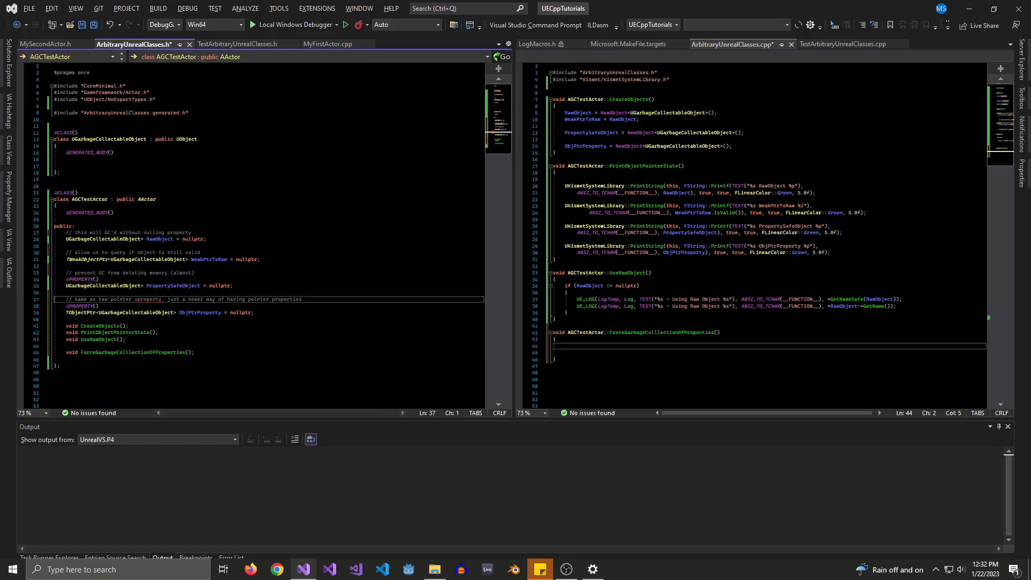
In ForceGarbageCollectionOfProperties, call PropertySafeObject->MarkAsGarbage() when PropertySafeObject != nullptr.
{"action": "left_click", "coordinate": [99, 279]}
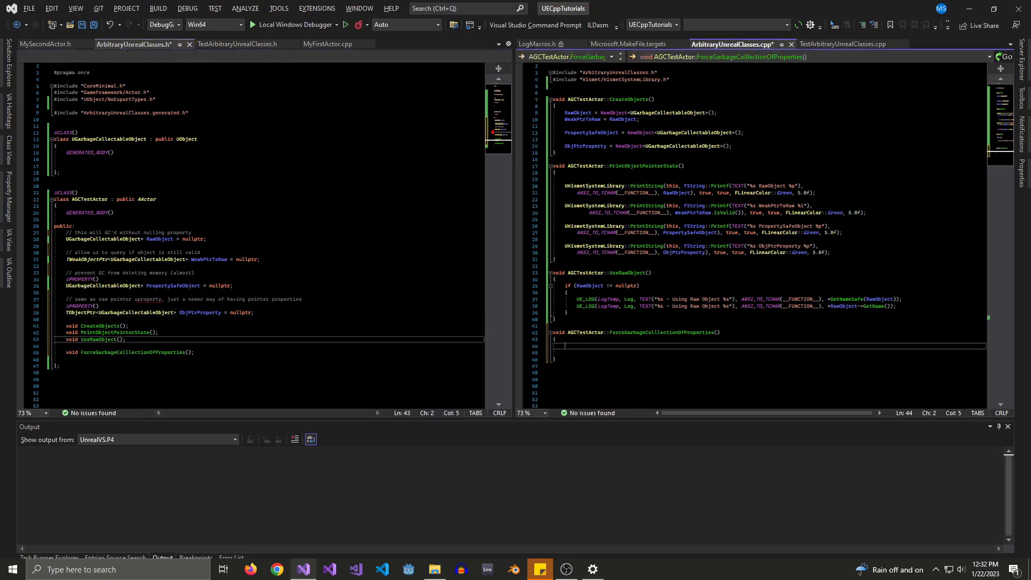
{"action": "type", "text": "if(PropertySafeObject"}
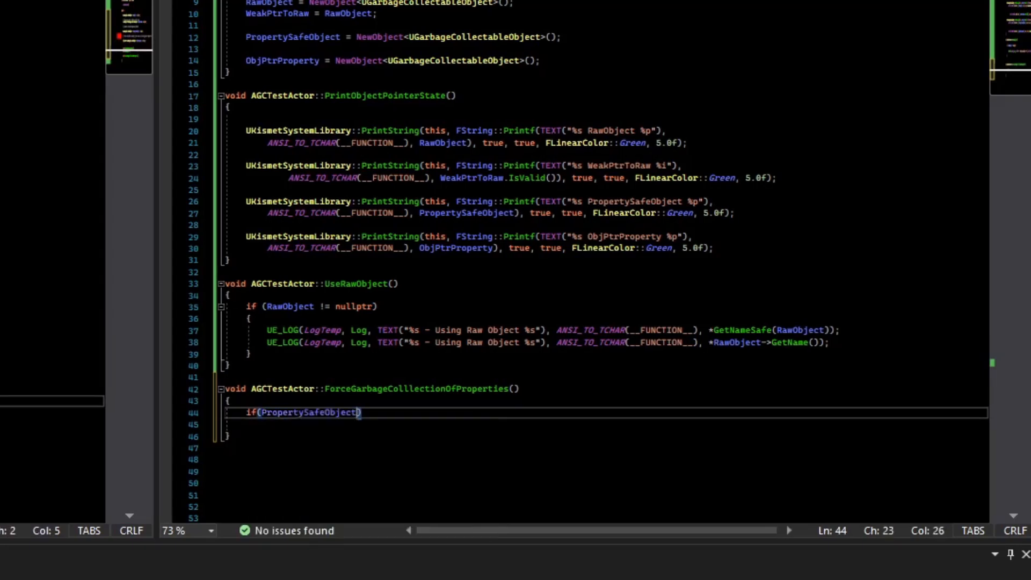
{"action": "type", "text": "!= nullptr)"}
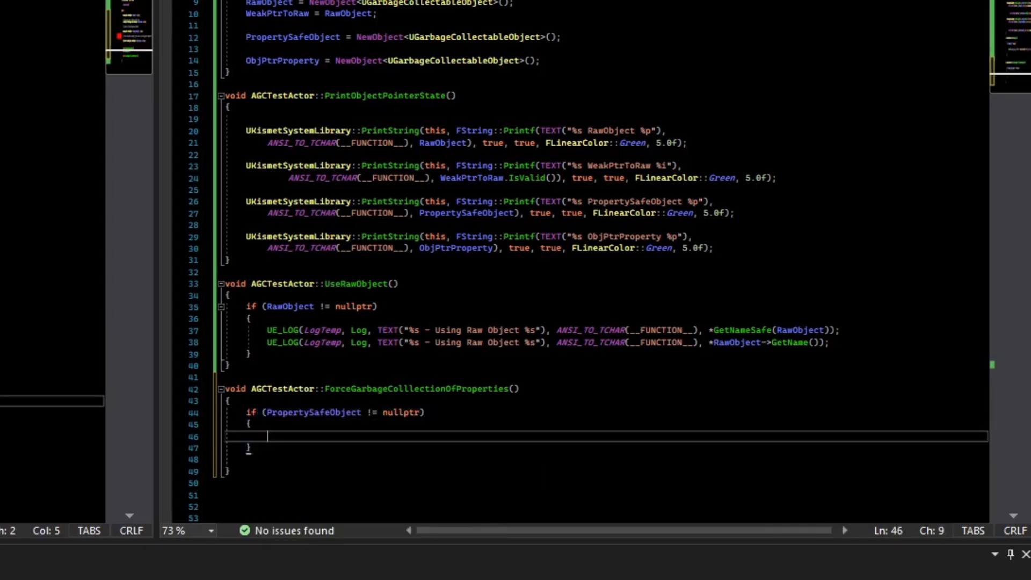
{"action": "type", "text": "PropertySafeObject->MarkAsGarbage();"}
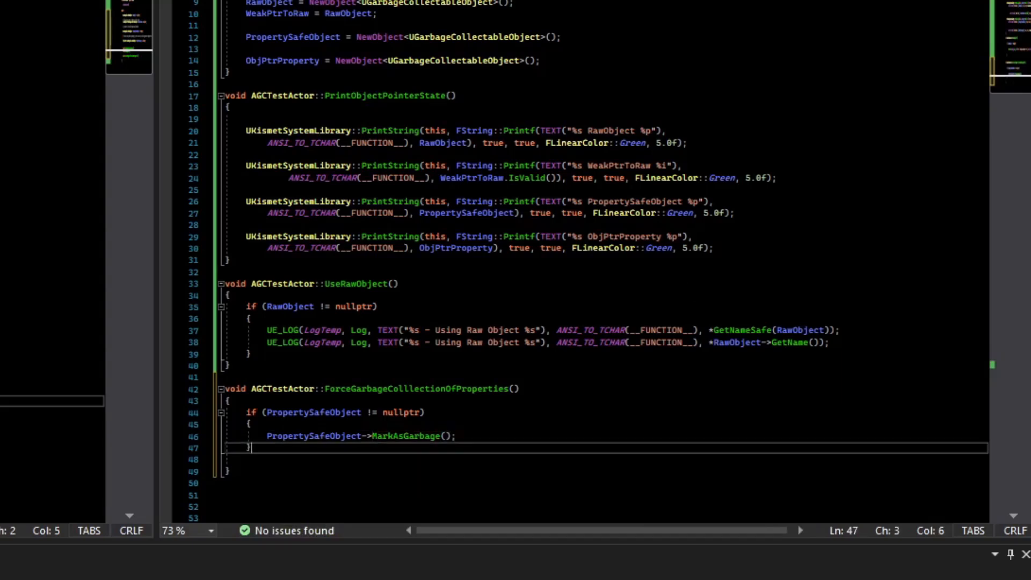
{"action": "double_click", "coordinate": [405, 436]}
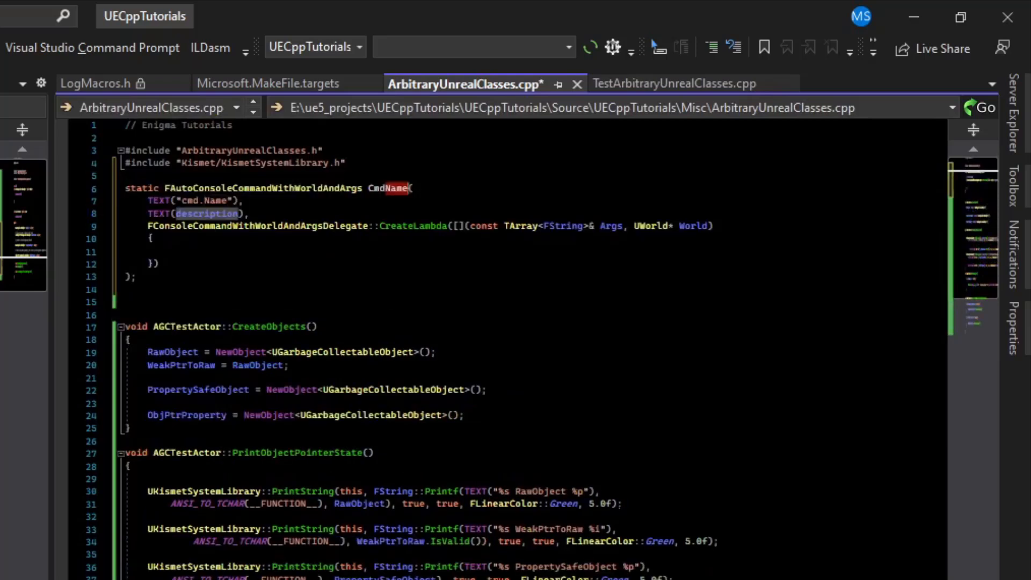
Register gc.test.createobjects console command whose lambda iterates TActorIterator<AGCTestActor> calling CreateObjects().
{"action": "type", "text": "GCTest_CreateObjects"}
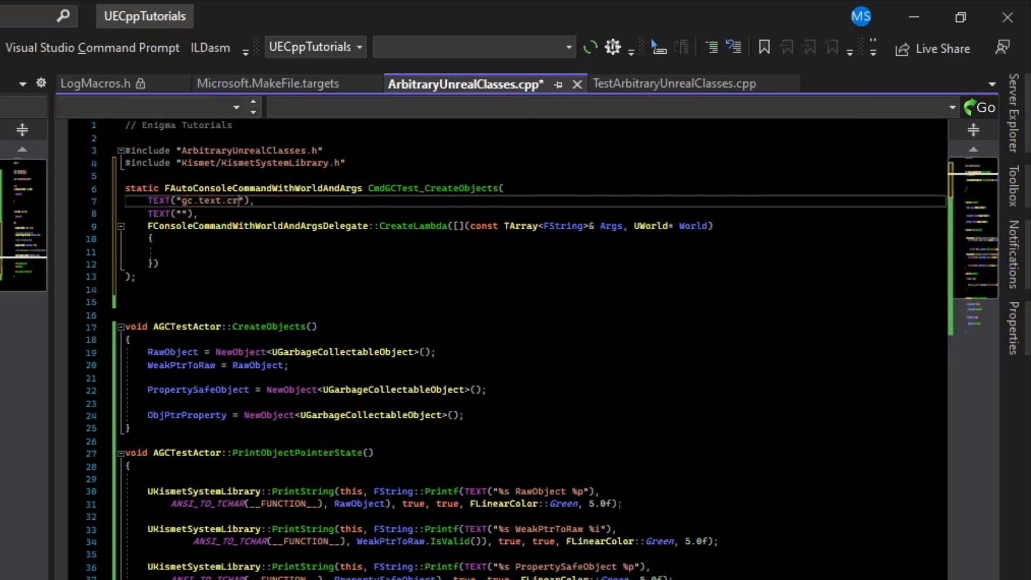
{"action": "type", "text": "acto"}
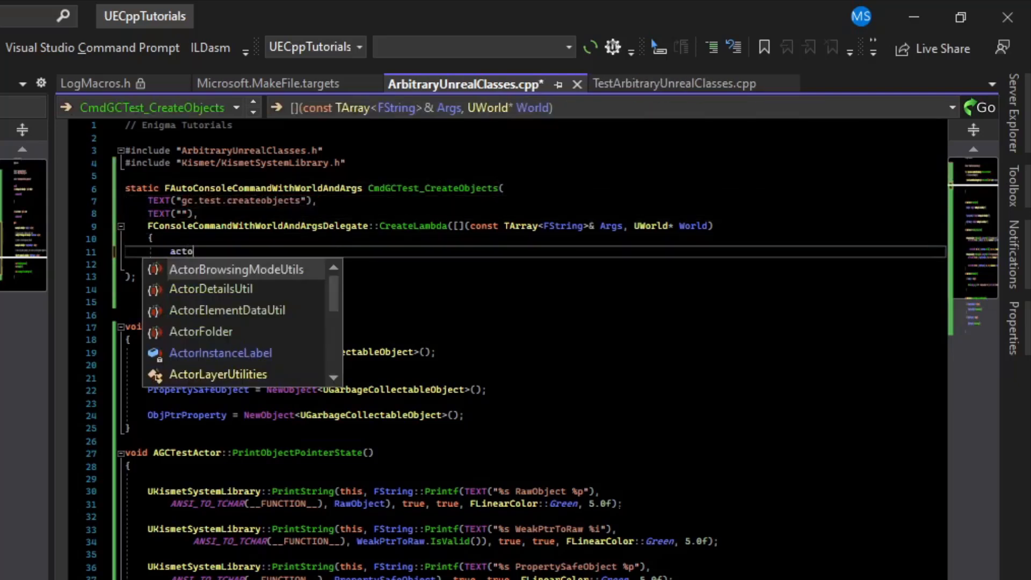
{"action": "type", "text": "riter"}
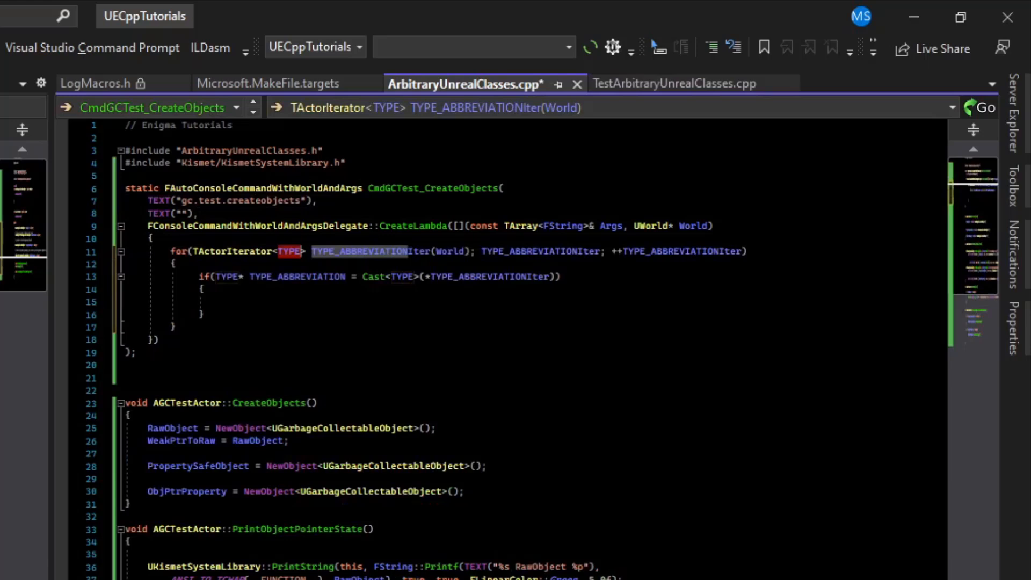
{"action": "type", "text": "AGCTestActor"}
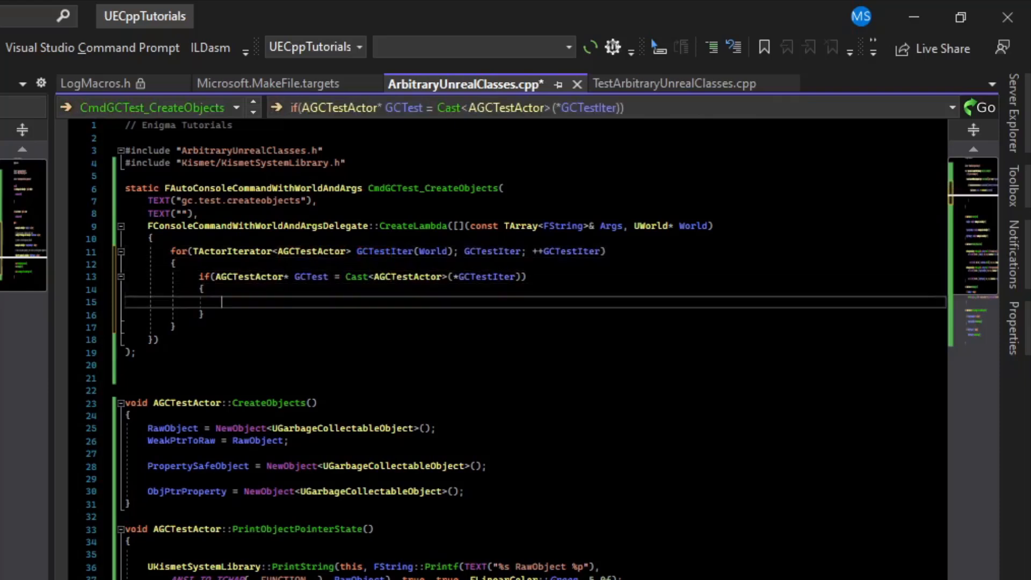
{"action": "type", "text": "GCTest"}
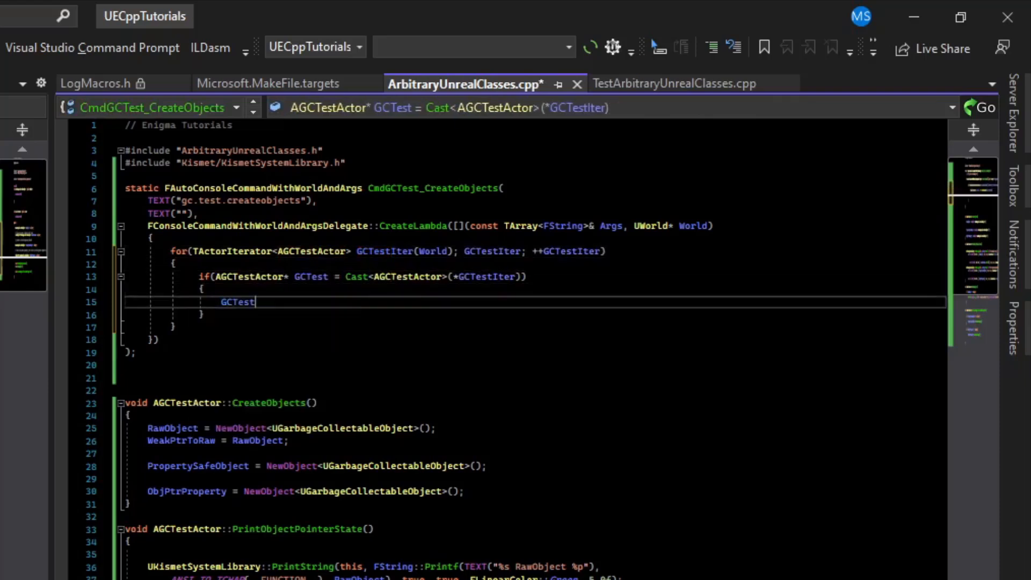
{"action": "type", "text": "->CreateObjects();"}
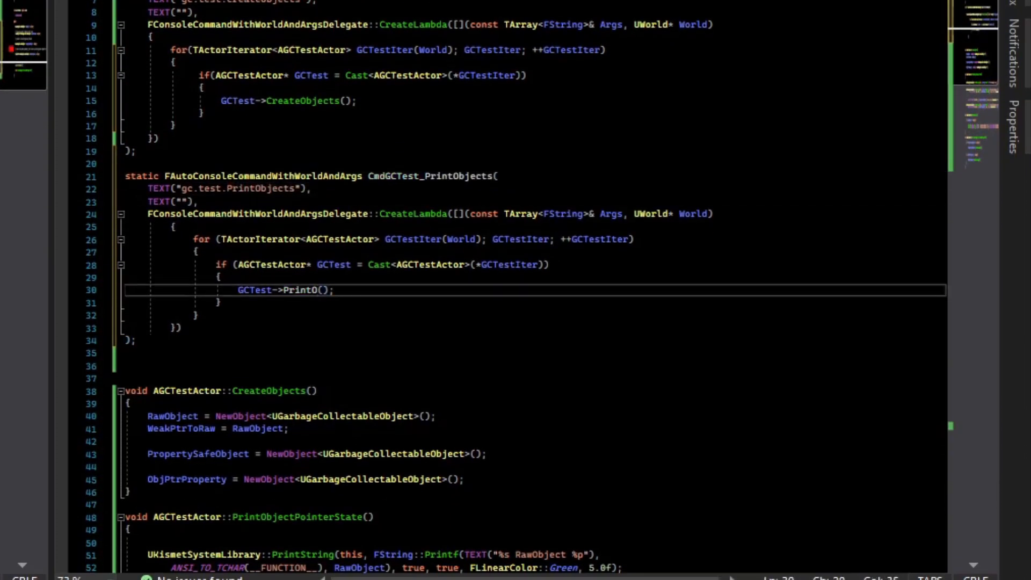
Select the unfinished PrintO call so it can be retyped as the correct actor function.
{"action": "double_click", "coordinate": [299, 290]}
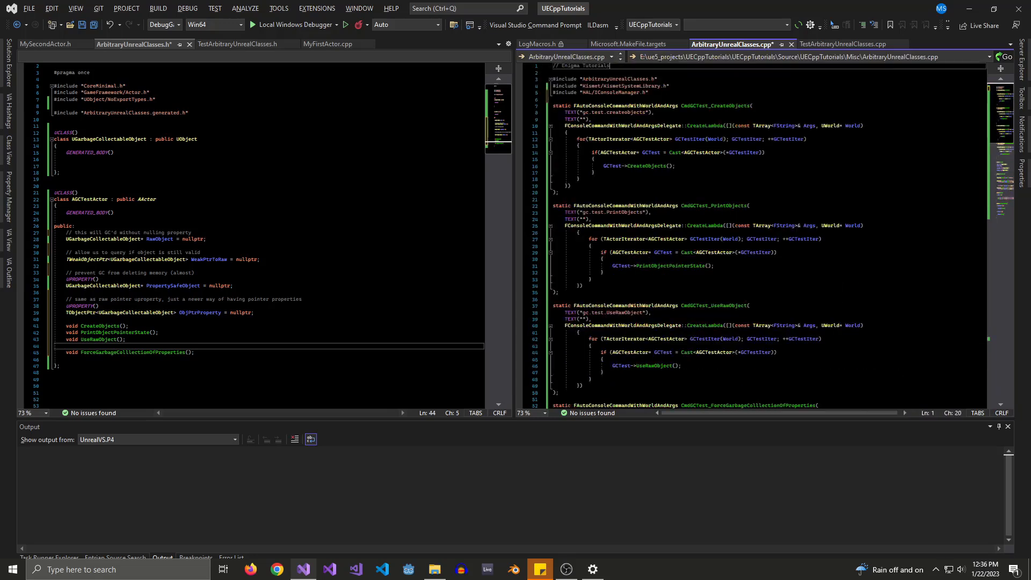
Review the remaining command code and switch over to Unreal Editor after the build.
{"action": "scroll", "scroll_direction": "down", "scroll_amount": 3}
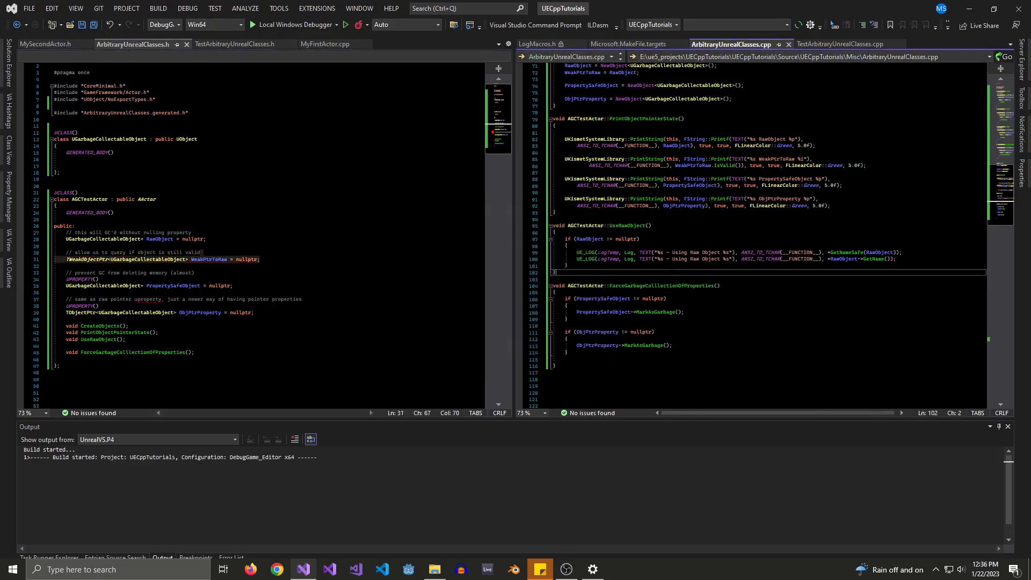
{"action": "left_click", "coordinate": [252, 25]}
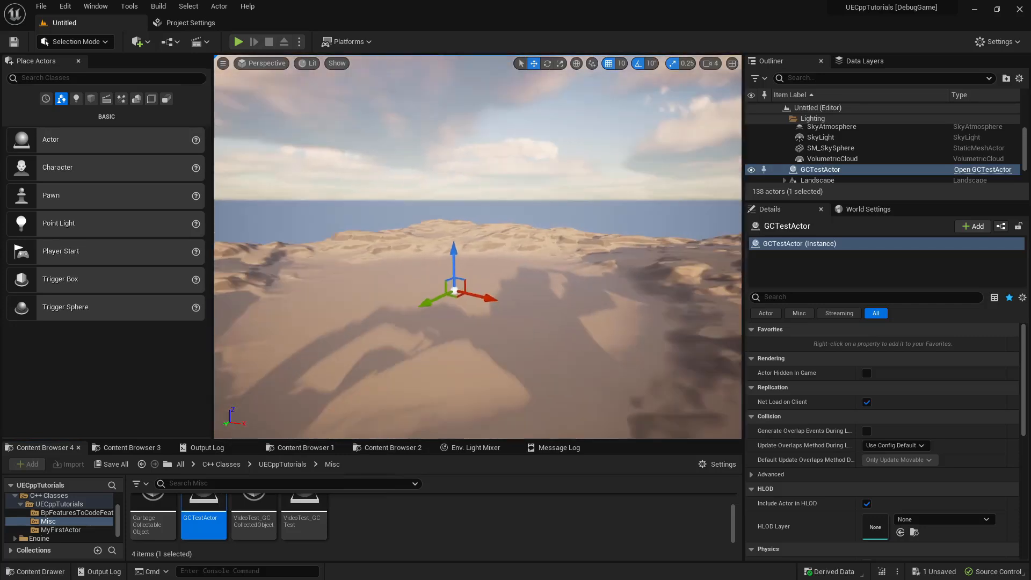
{"action": "mouse_move", "coordinate": [239, 41]}
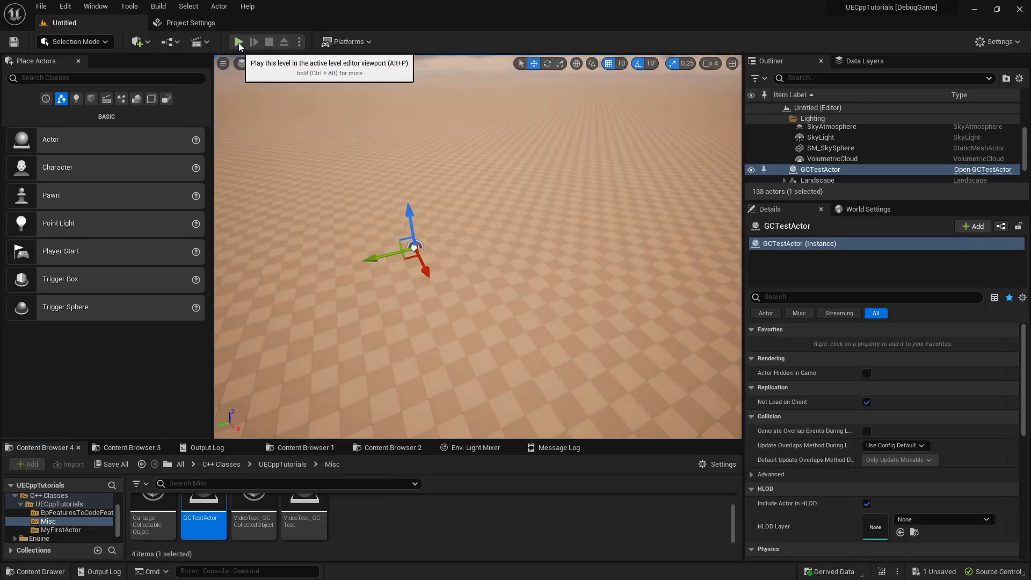
Start Play In Editor so the level with the GCTestActor runs in the viewport.
{"action": "left_click", "coordinate": [239, 42]}
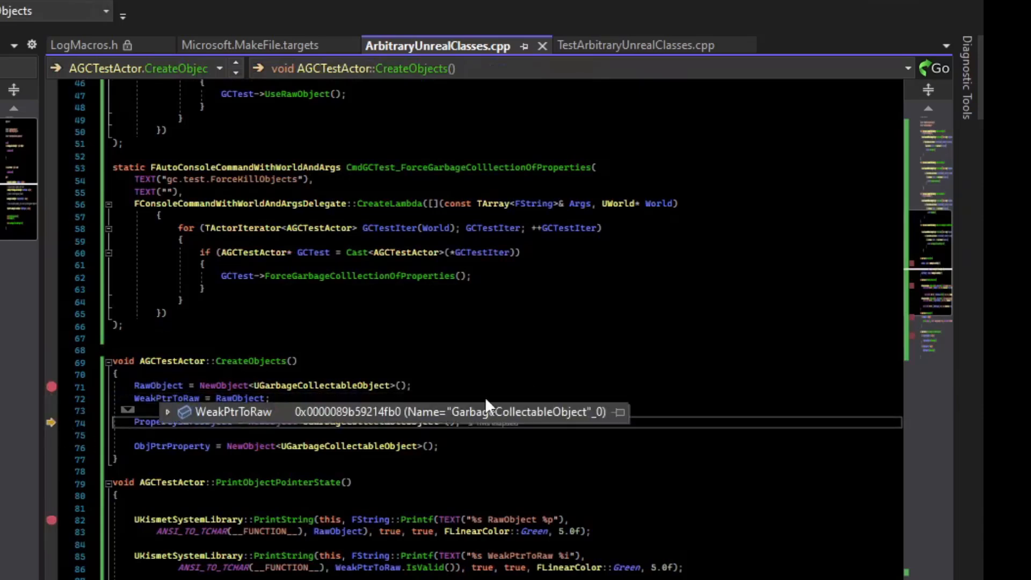
{"action": "mouse_move", "coordinate": [488, 405]}
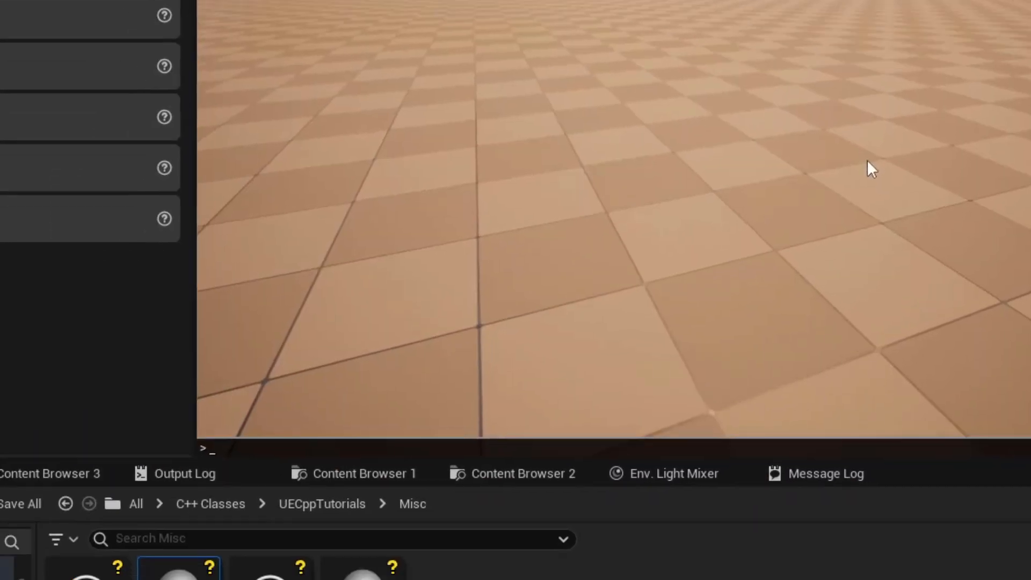
Run gc.test.PrintObjects in the Unreal console and resume past the PrintObjectPointerState breakpoint.
{"action": "type", "text": "gc.test.PrintObjects"}
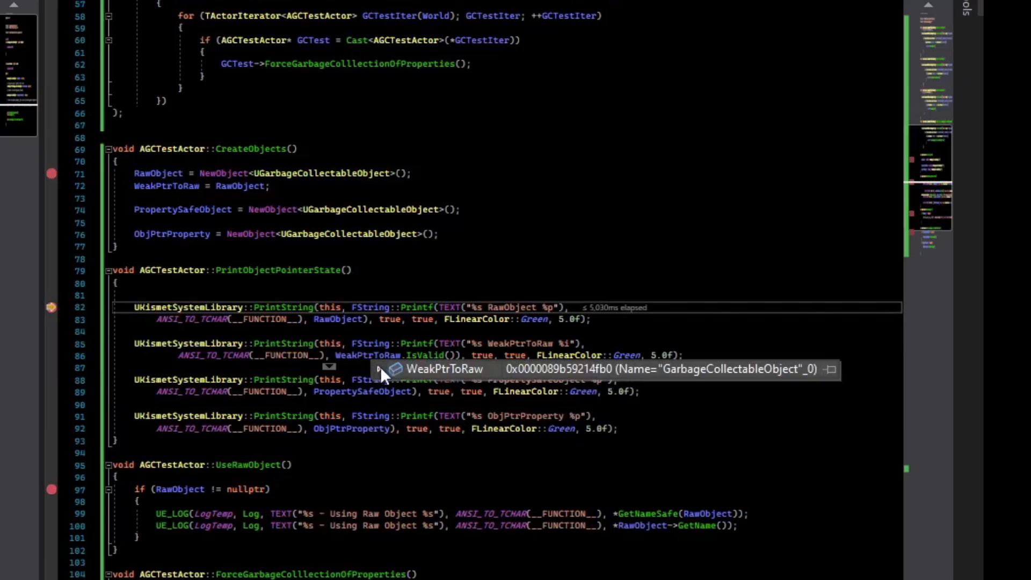
{"action": "left_click", "coordinate": [381, 370]}
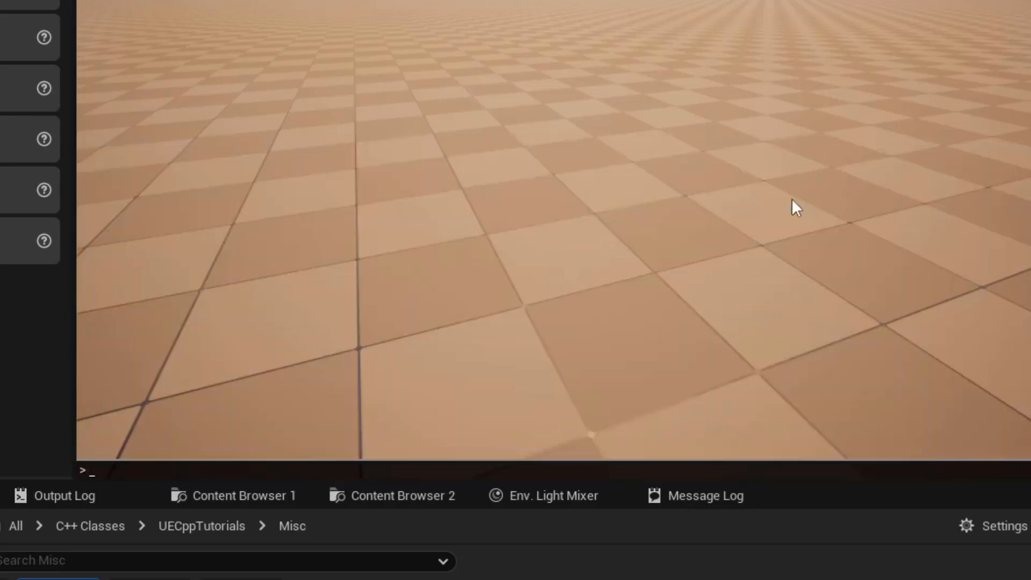
Enter gc.ForceCollectGarbageEveryFrame 1 in the console to collect garbage every frame.
{"action": "type", "text": "gc everyfram"}
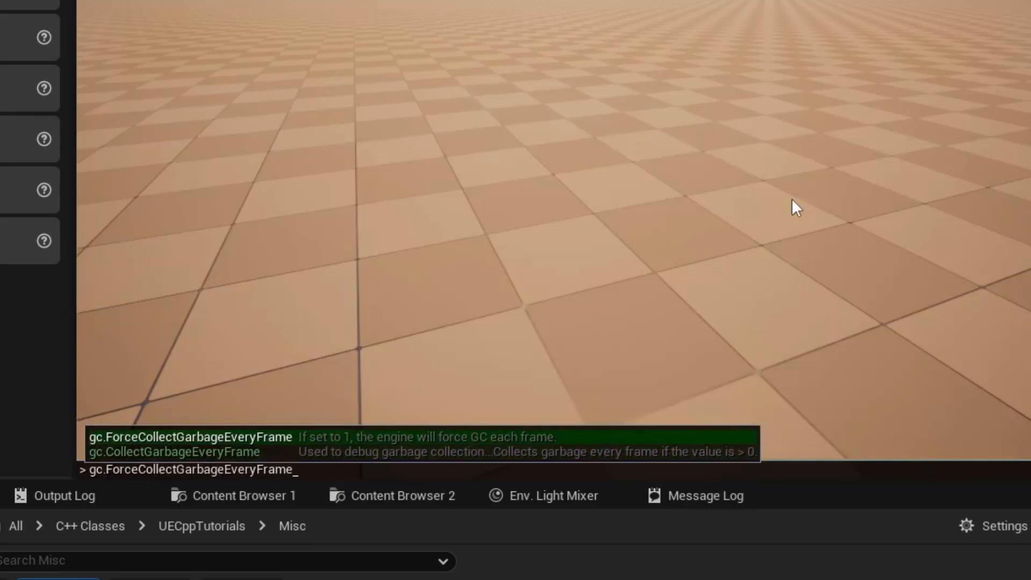
{"action": "type", "text": "1"}
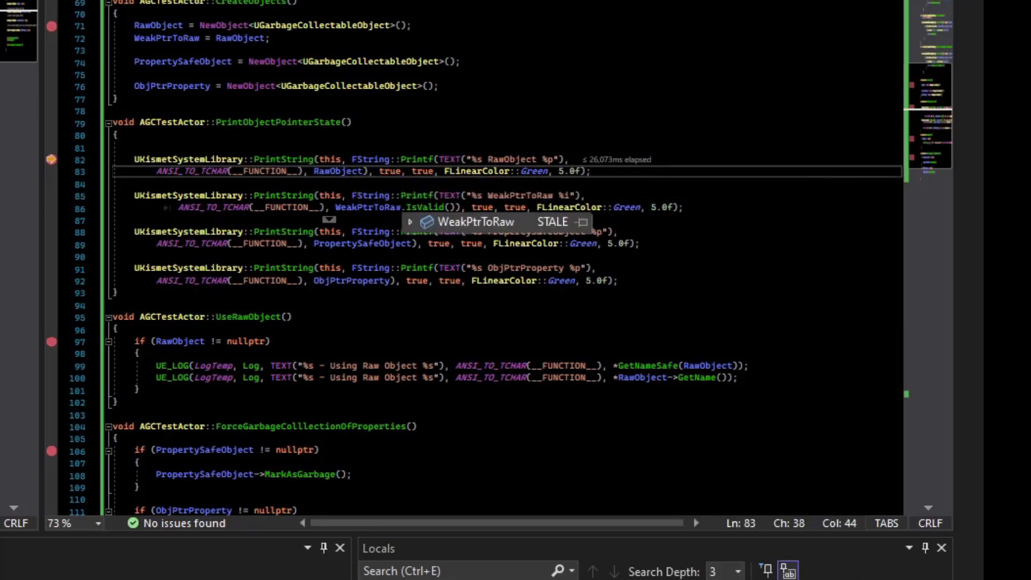
{"action": "mouse_move", "coordinate": [538, 233]}
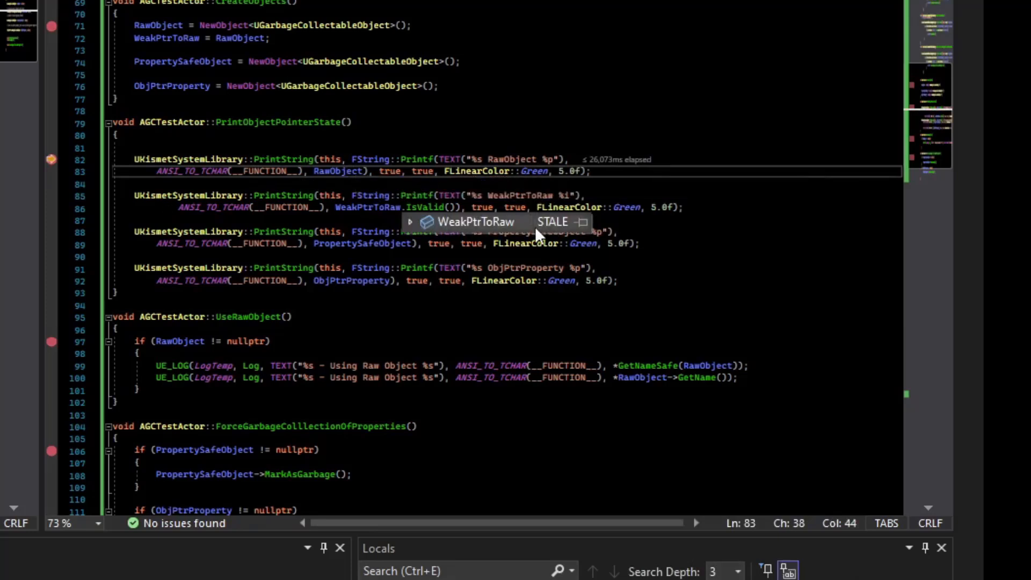
{"action": "mouse_move", "coordinate": [577, 227]}
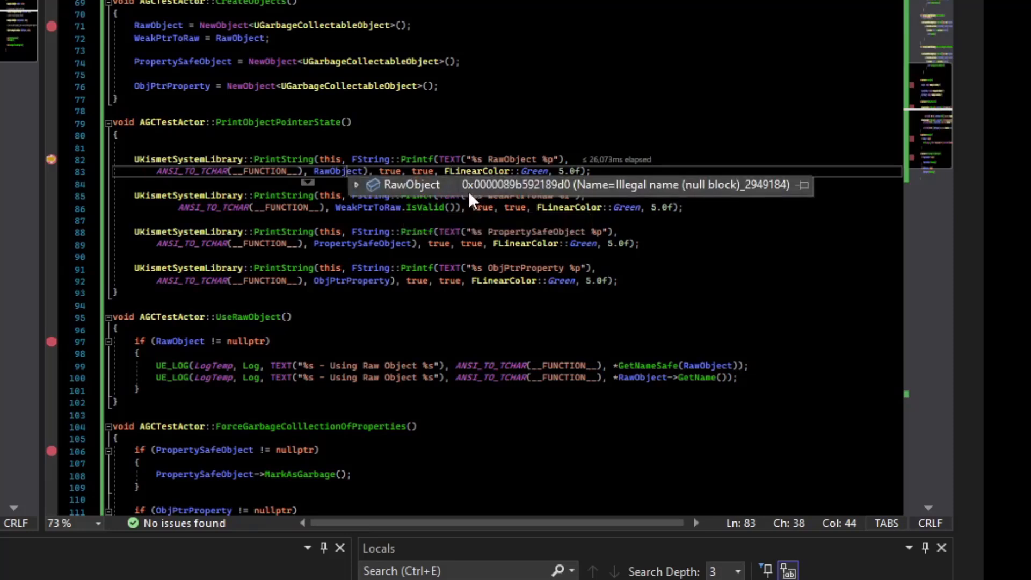
{"action": "mouse_move", "coordinate": [371, 230]}
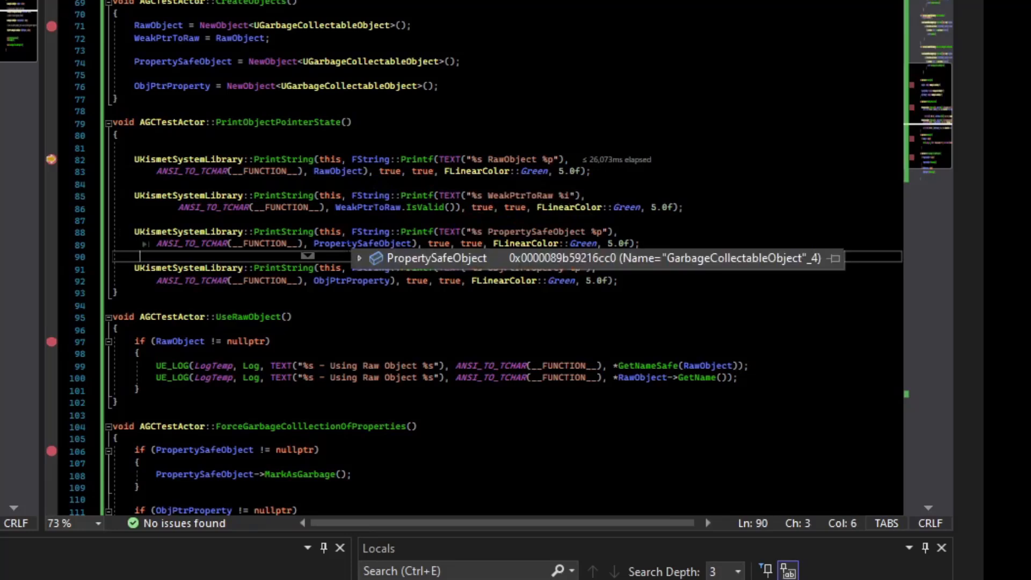
{"action": "mouse_move", "coordinate": [564, 262]}
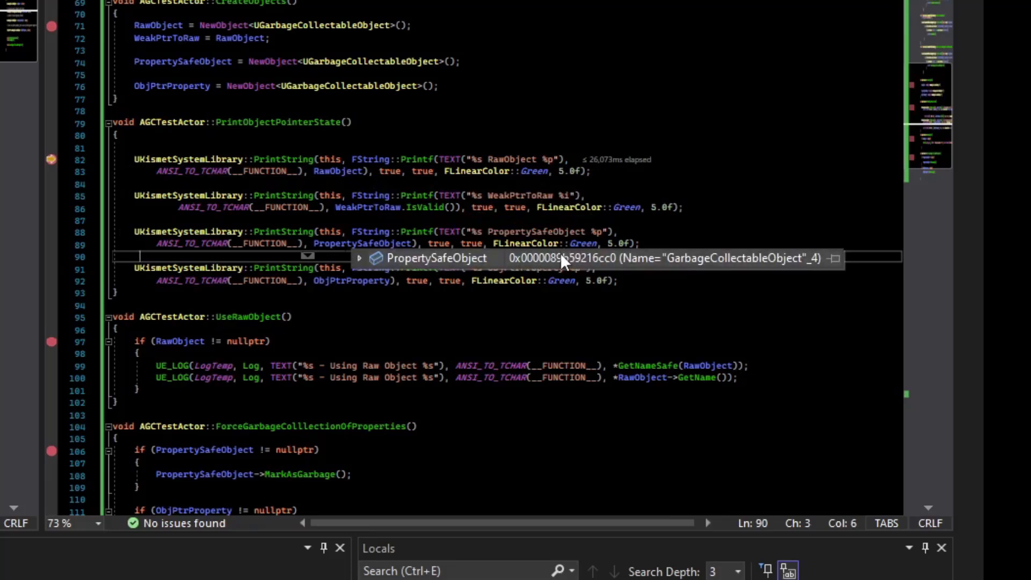
{"action": "mouse_move", "coordinate": [711, 273]}
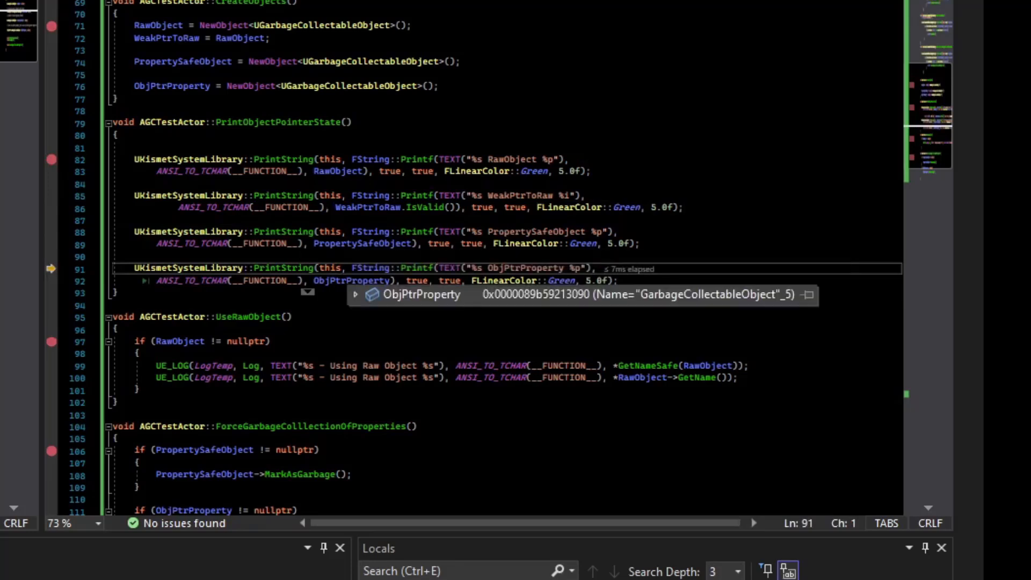
Scroll through PrintObjectPointerState to compare the stale raw pointer with the valid UPROPERTY pointers.
{"action": "scroll", "scroll_direction": "down", "scroll_amount": 3}
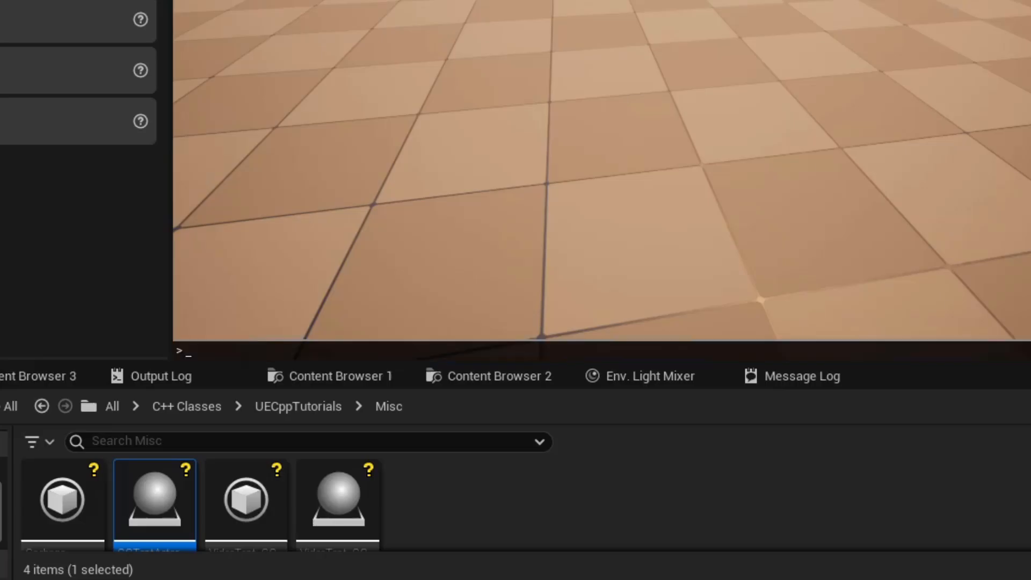
Run gc.test.createobjects in the console and continue to the next breakpoint.
{"action": "type", "text": "gc.test.createobjects"}
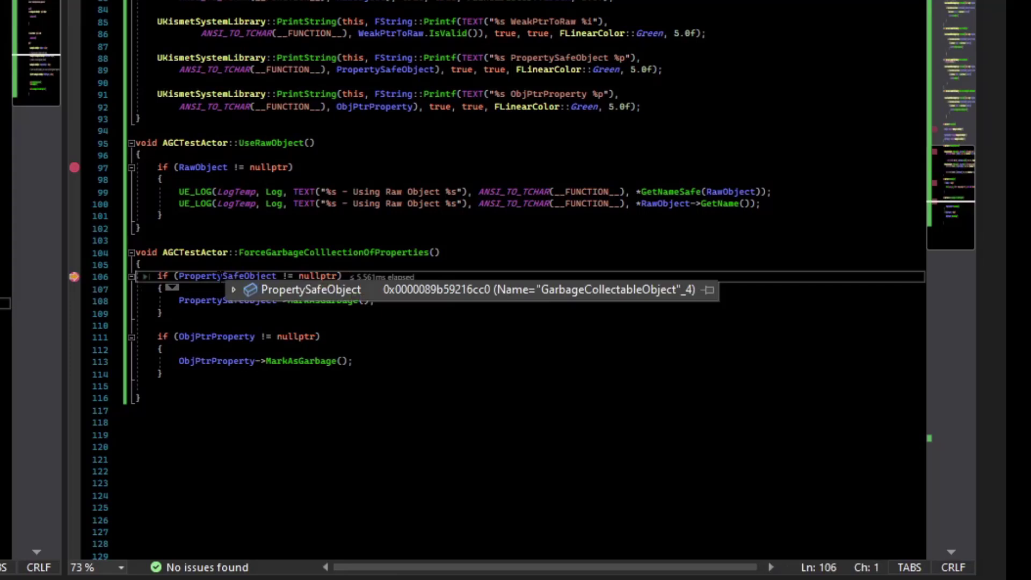
{"action": "key", "text": "F10"}
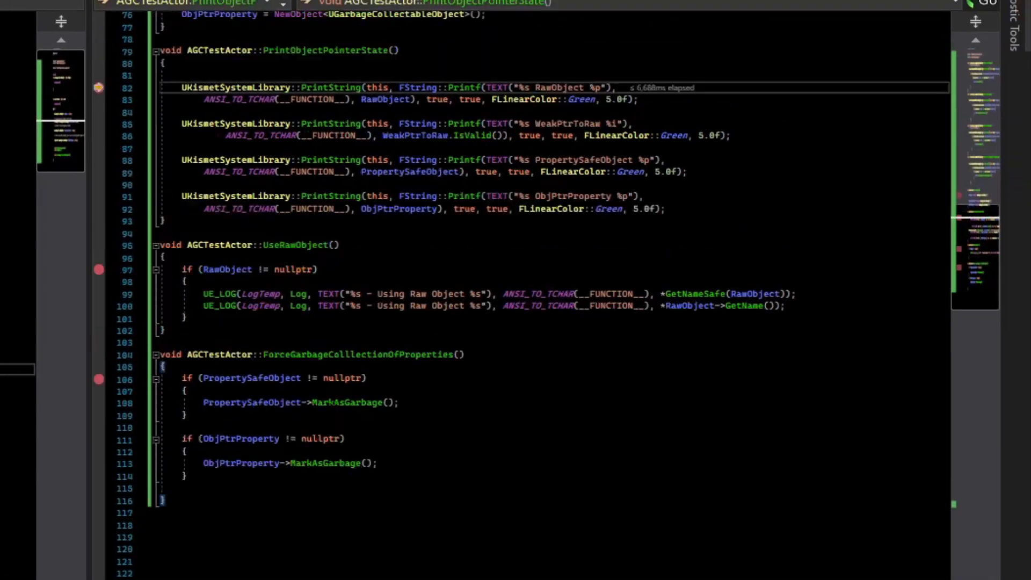
{"action": "mouse_move", "coordinate": [386, 99]}
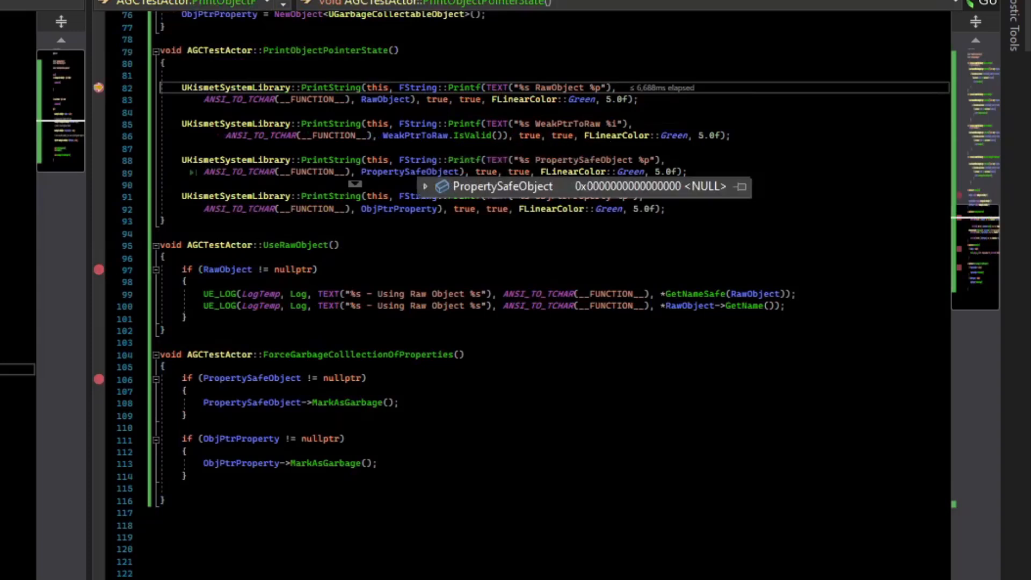
{"action": "mouse_move", "coordinate": [396, 240]}
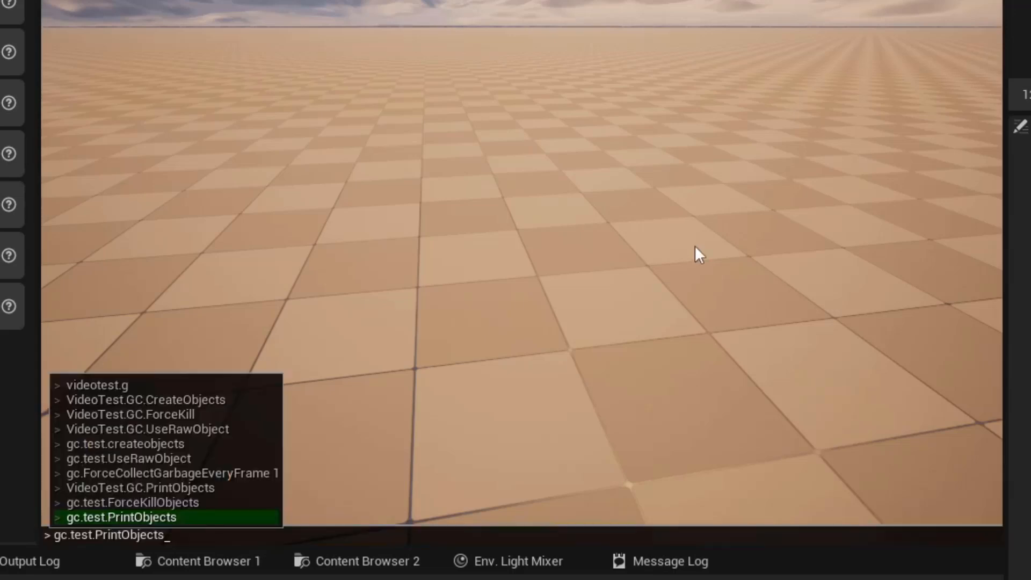
Rerun gc.test.PrintObjects, step through into the header's pointer declarations and continue toward UseRawObject.
{"action": "key", "text": "Up"}
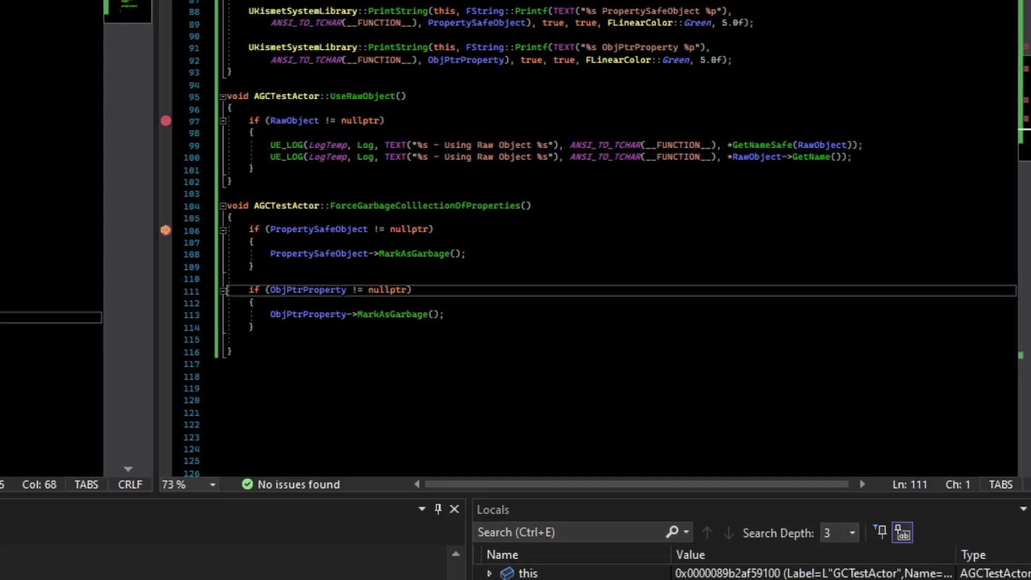
{"action": "key", "text": "F10"}
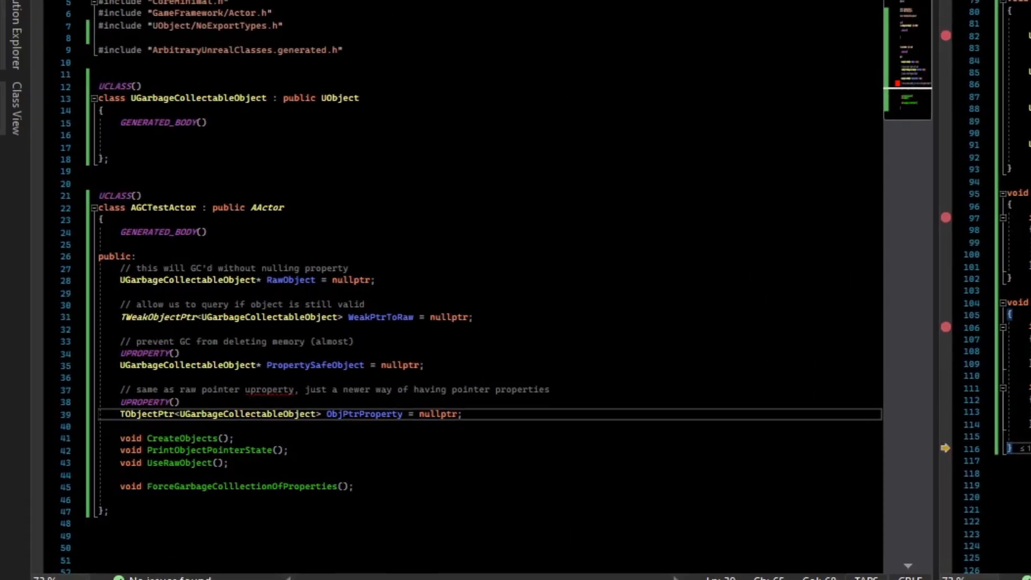
{"action": "left_click", "coordinate": [88, 280]}
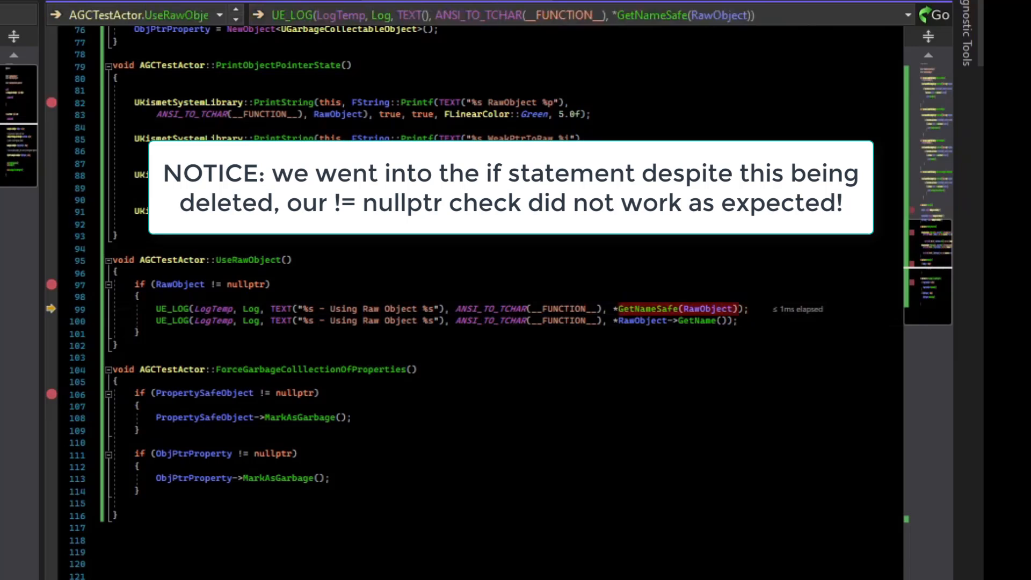
{"action": "mouse_move", "coordinate": [704, 322]}
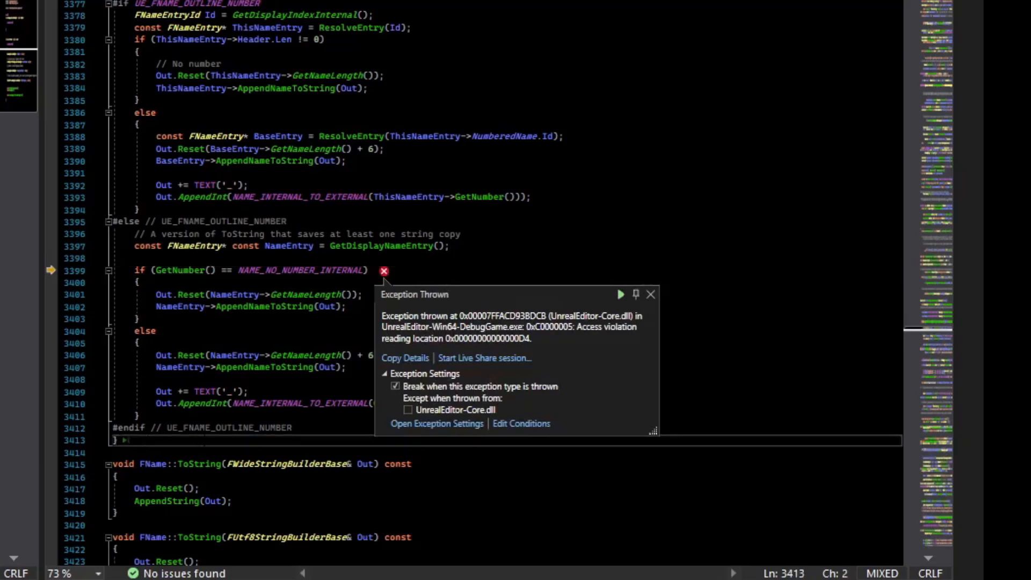
Dismiss the access violation thrown by GetNameSafe on the deleted RawObject.
{"action": "left_click", "coordinate": [651, 294]}
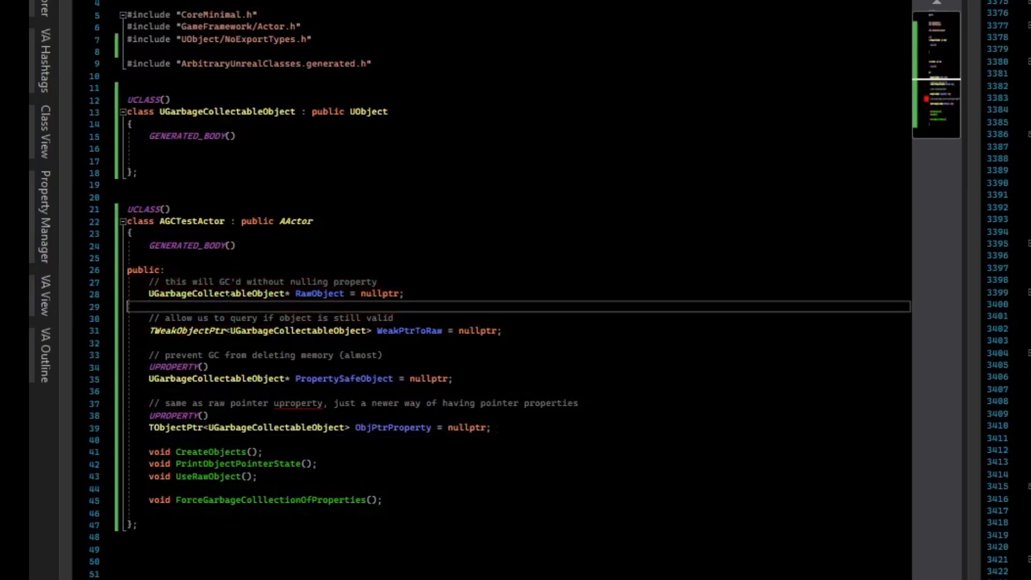
{"action": "left_click_drag", "start_coordinate": [149, 281], "coordinate": [405, 293]}
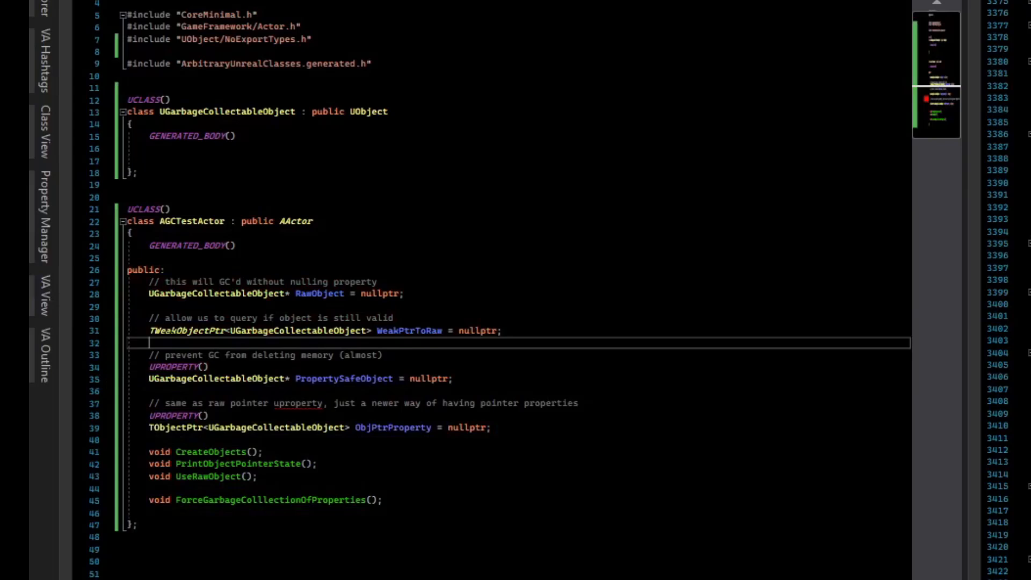
{"action": "double_click", "coordinate": [187, 330]}
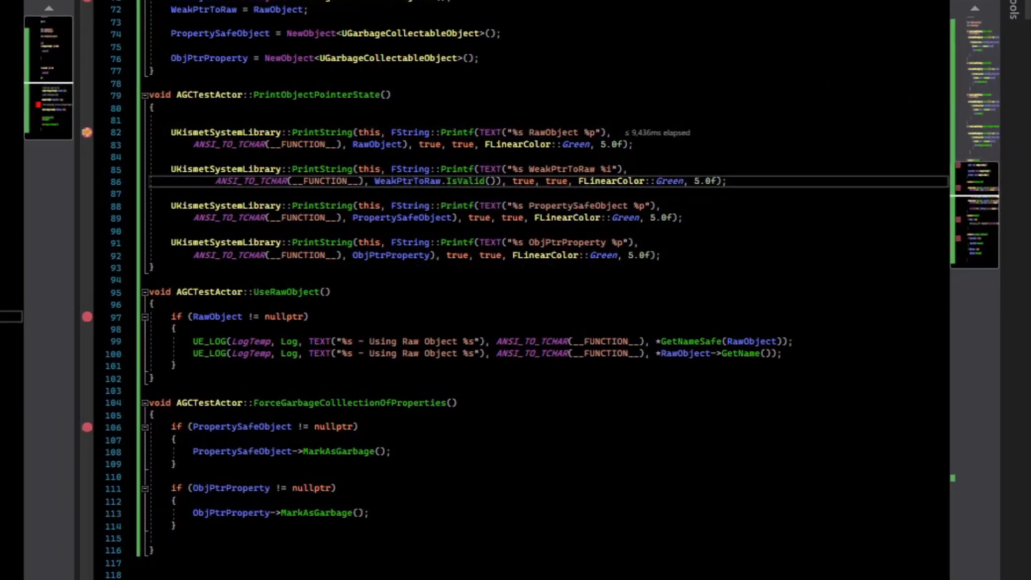
Inspect ObjPtrProperty at the line 82 breakpoint, showing GarbageCollectableObject_5.
{"action": "left_click", "coordinate": [241, 315]}
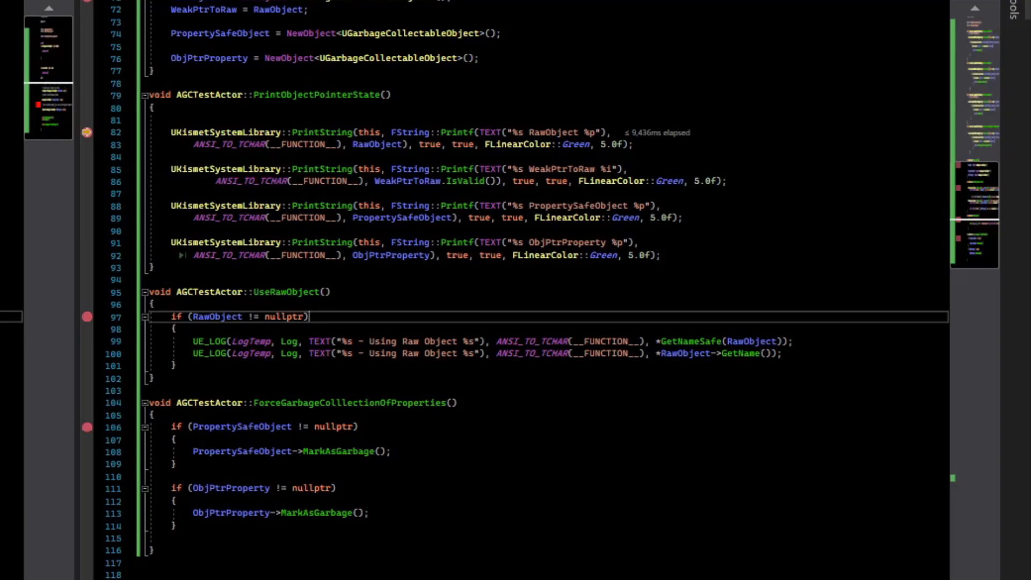
{"action": "mouse_move", "coordinate": [390, 255]}
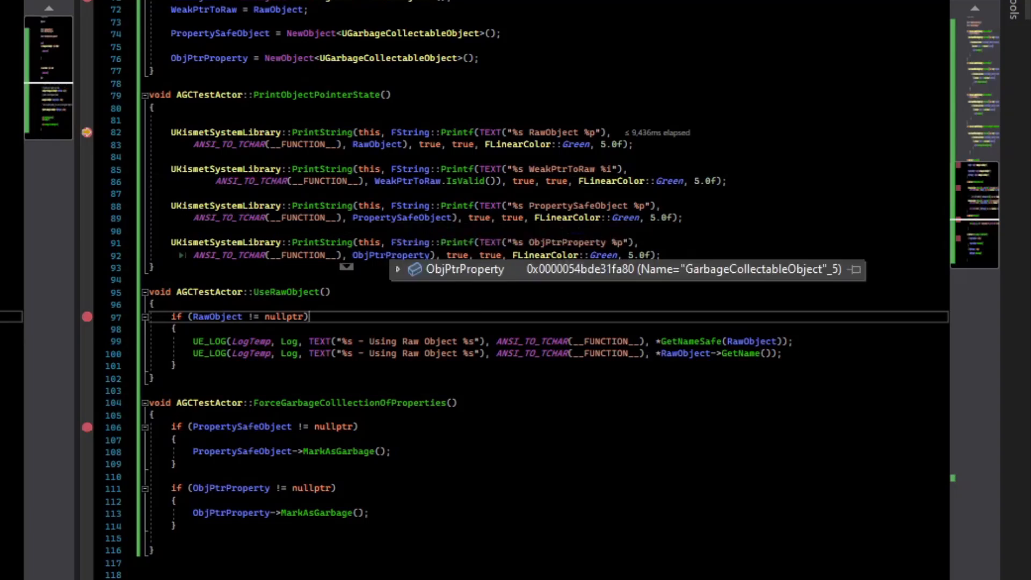